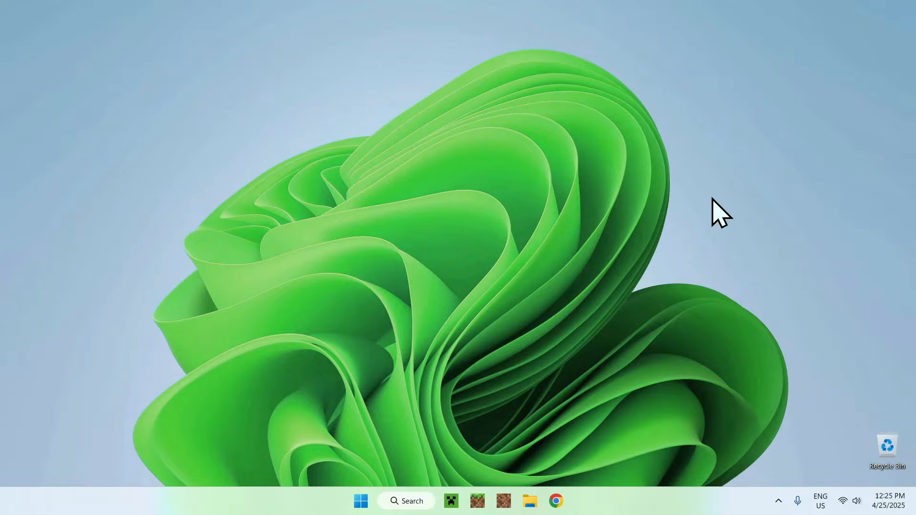
mouse_move(743, 202)
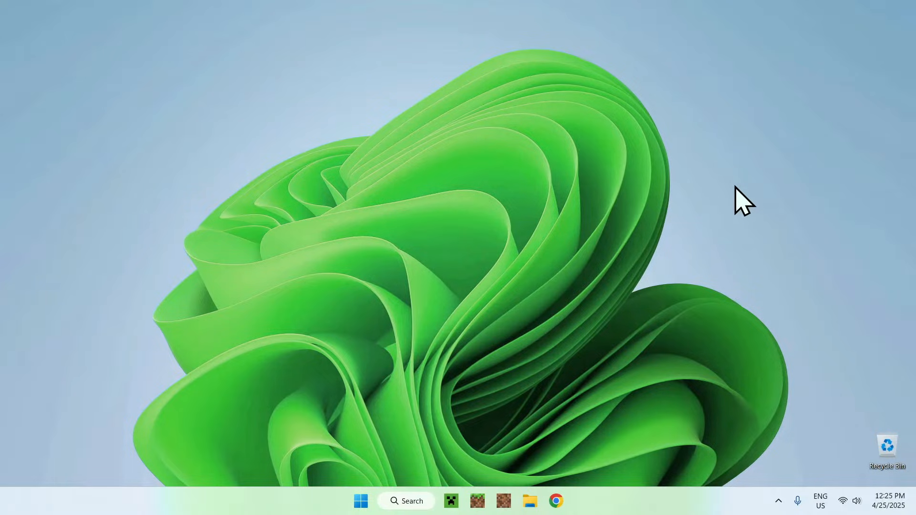
mouse_move(646, 170)
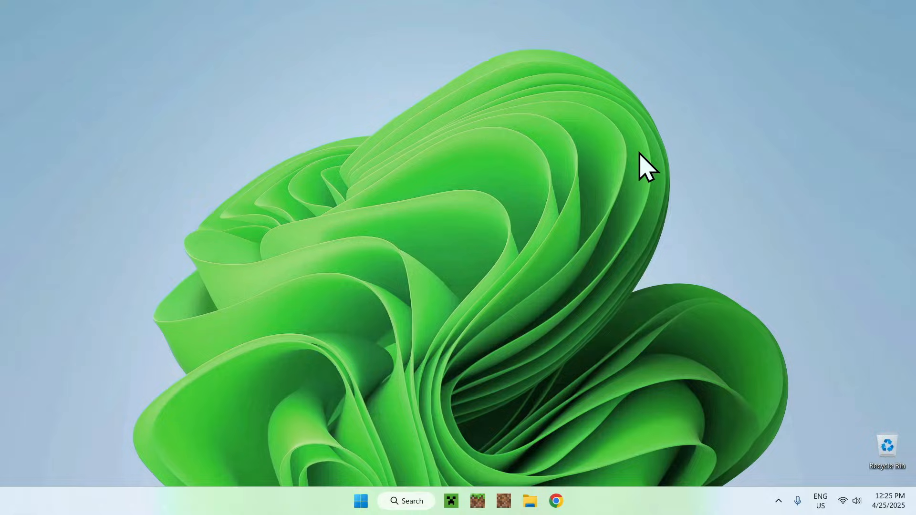
left_click(554, 501)
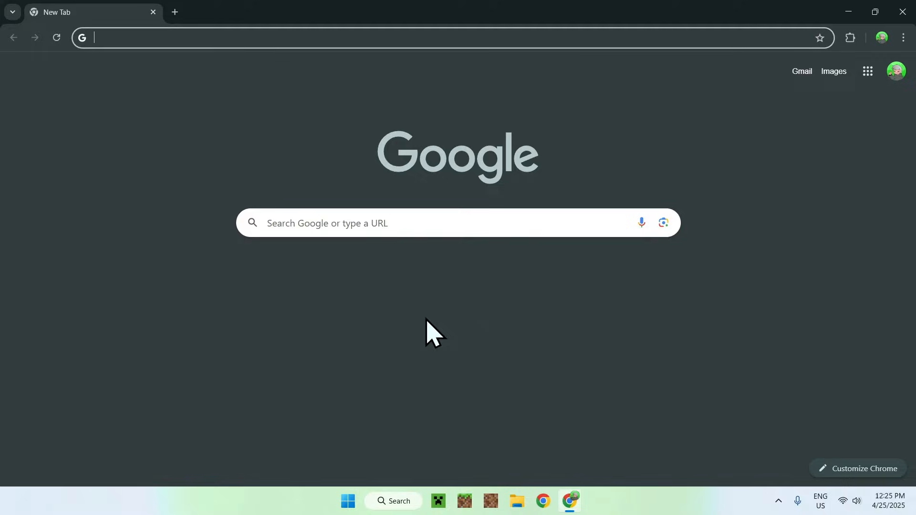
mouse_move(230, 37)
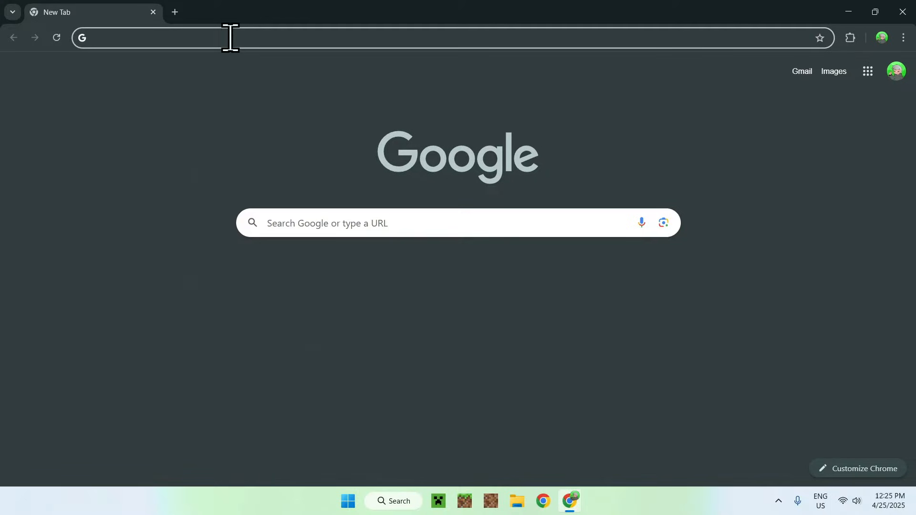
type("https://maven.impactdev.net/")
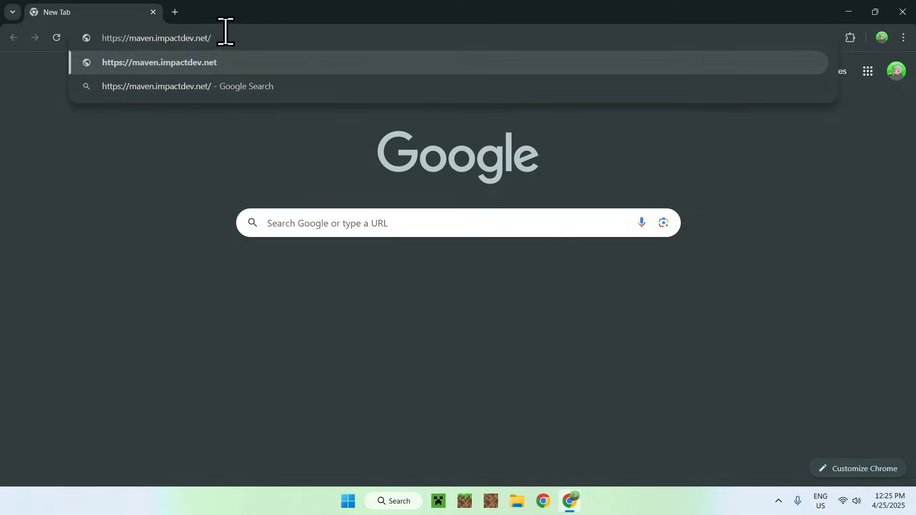
mouse_move(256, 160)
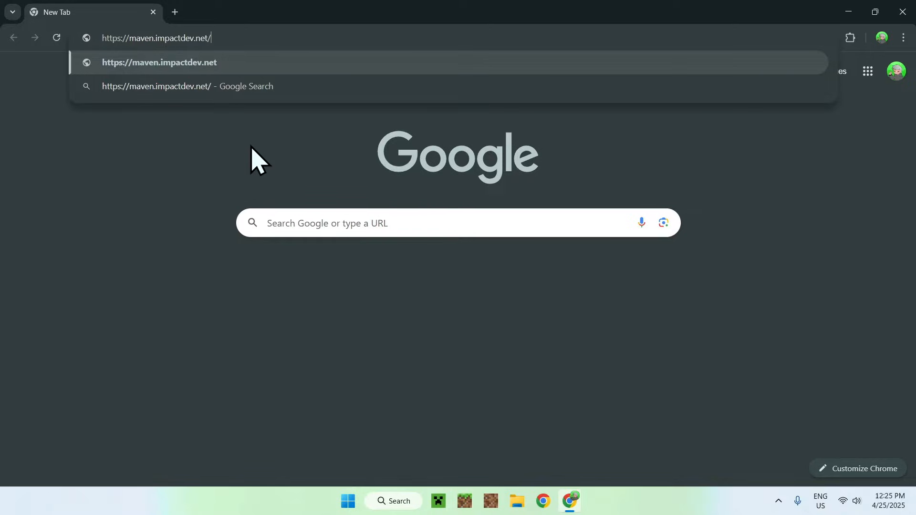
Search the Nexus repository for the keyword Cobblemon and sort results by Last Updated, newest first
key("Enter")
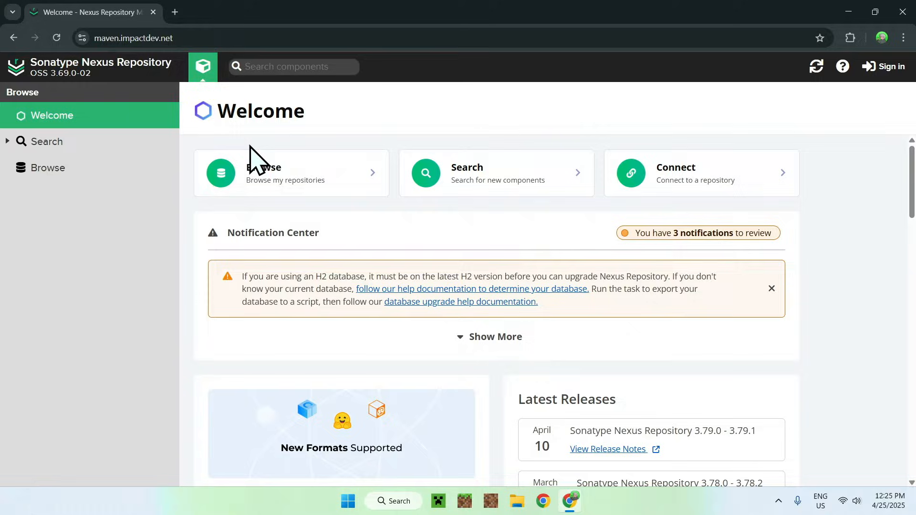
mouse_move(193, 210)
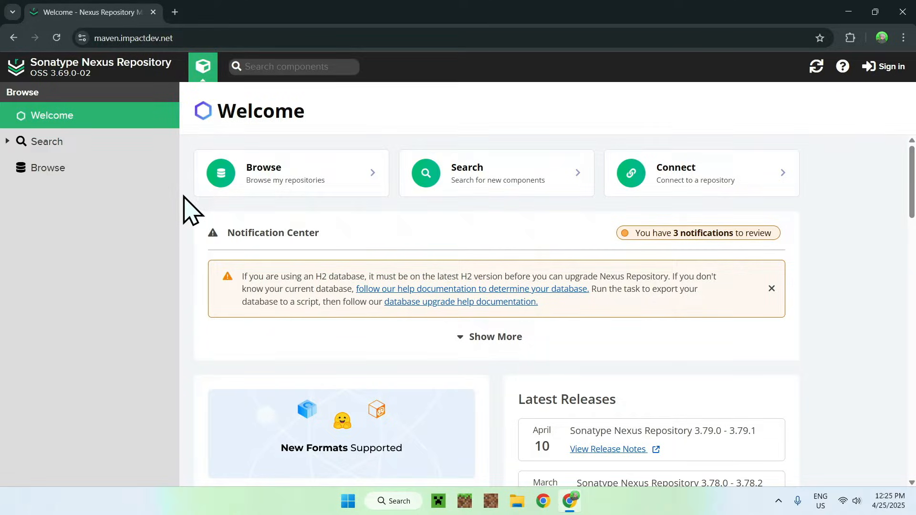
left_click(47, 142)
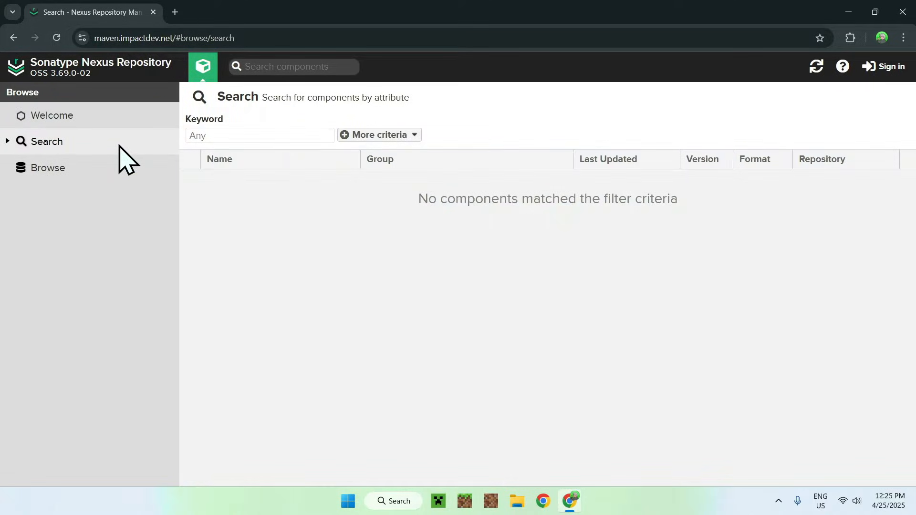
left_click(46, 141)
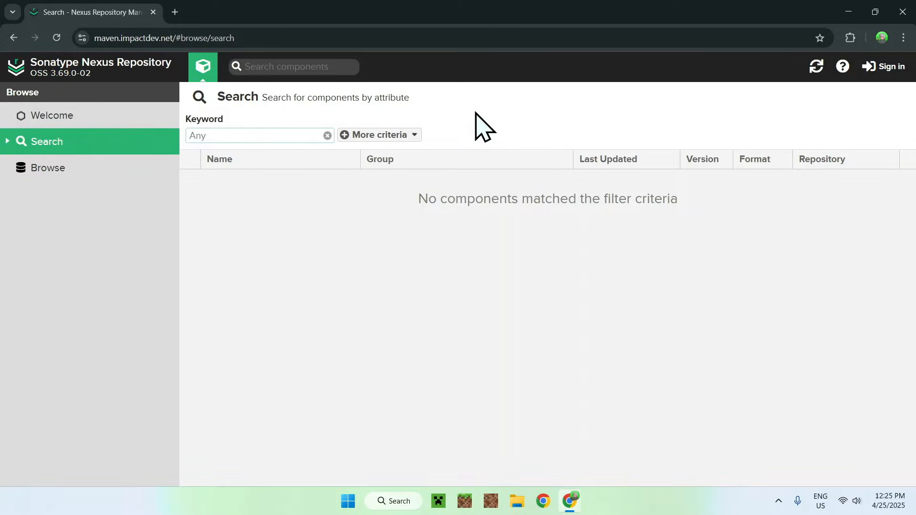
type("Cobblemon")
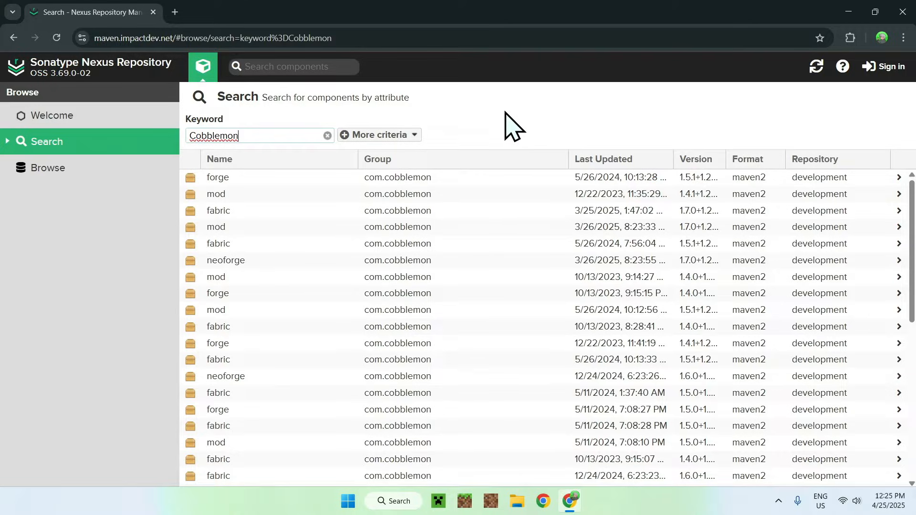
mouse_move(584, 166)
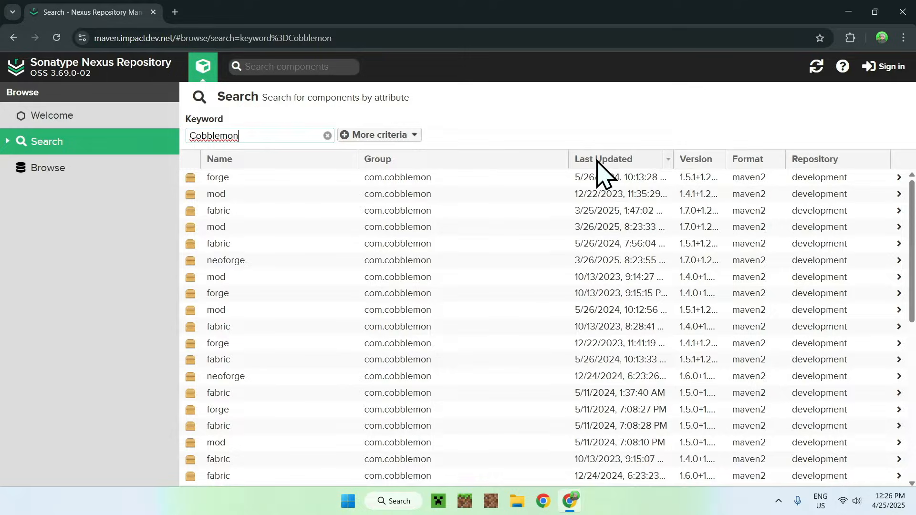
left_click(603, 160)
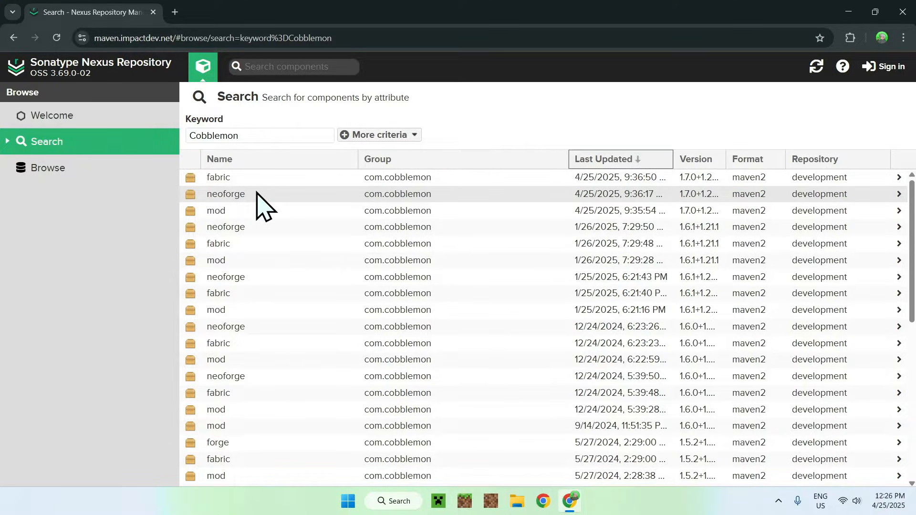
mouse_move(273, 197)
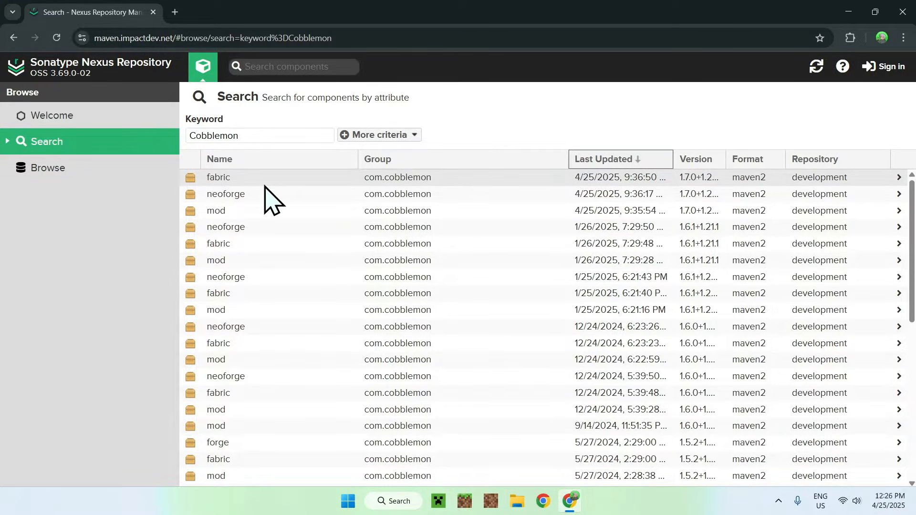
mouse_move(253, 187)
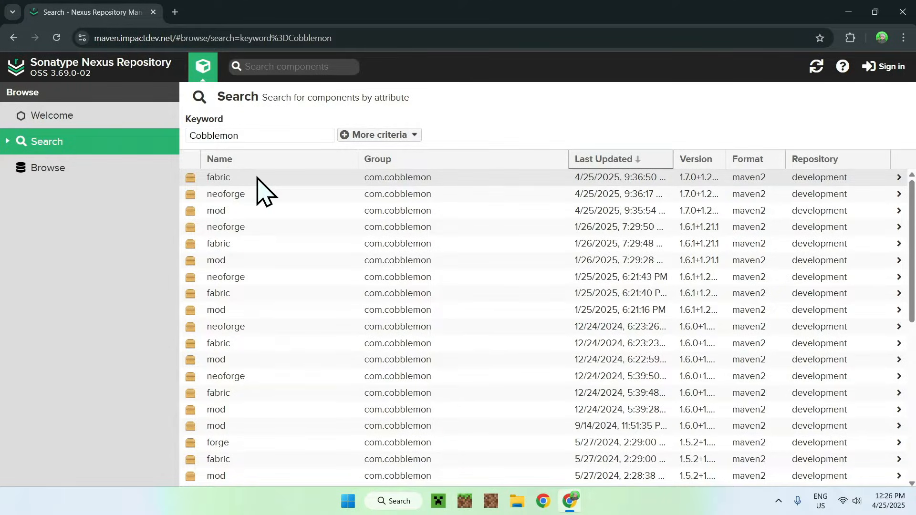
View the newest fabric component 1.7.0+1.21.1-SNAPSHOT and its file list
left_click(218, 178)
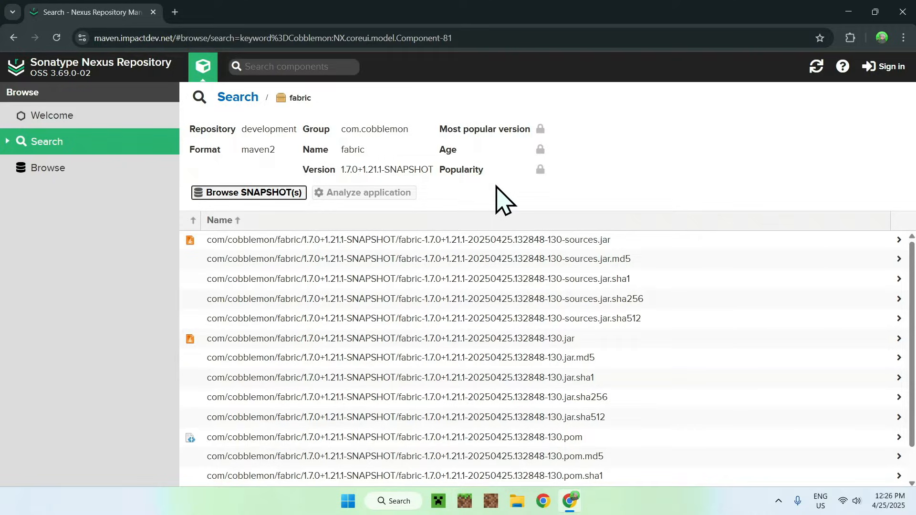
mouse_move(455, 214)
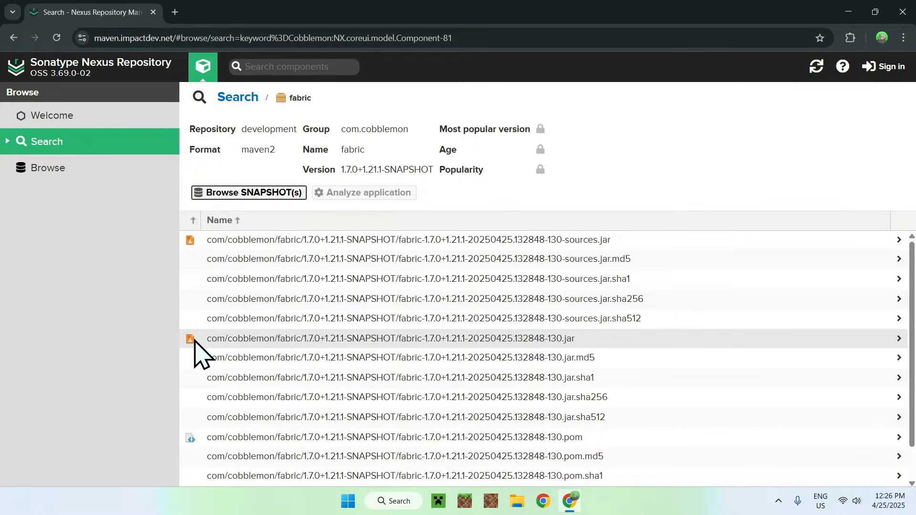
mouse_move(593, 353)
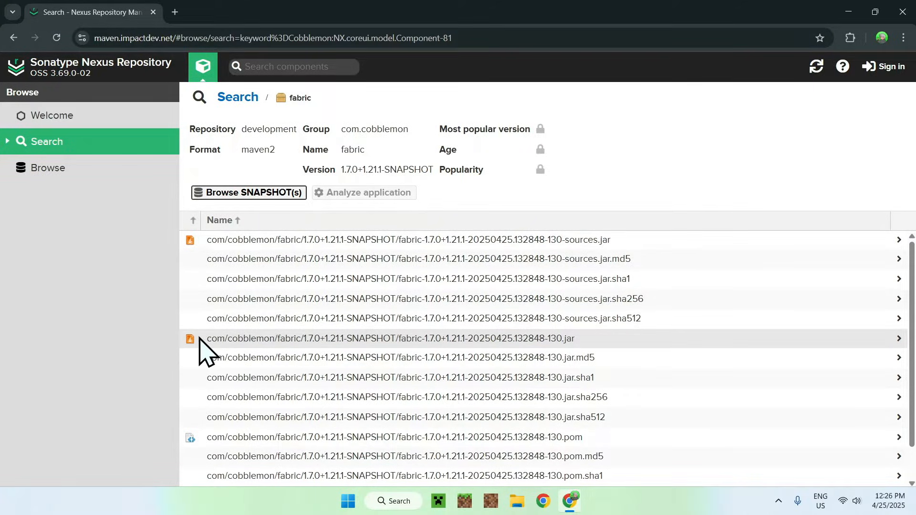
mouse_move(447, 348)
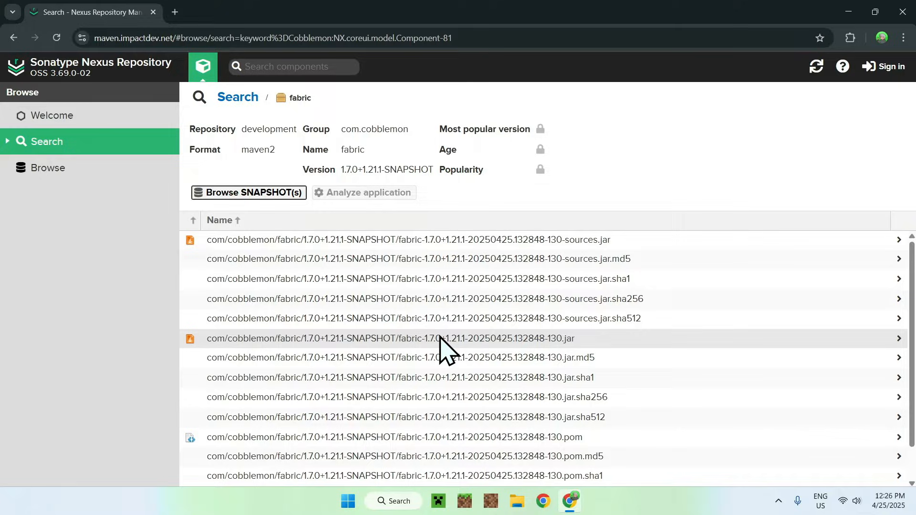
mouse_move(596, 350)
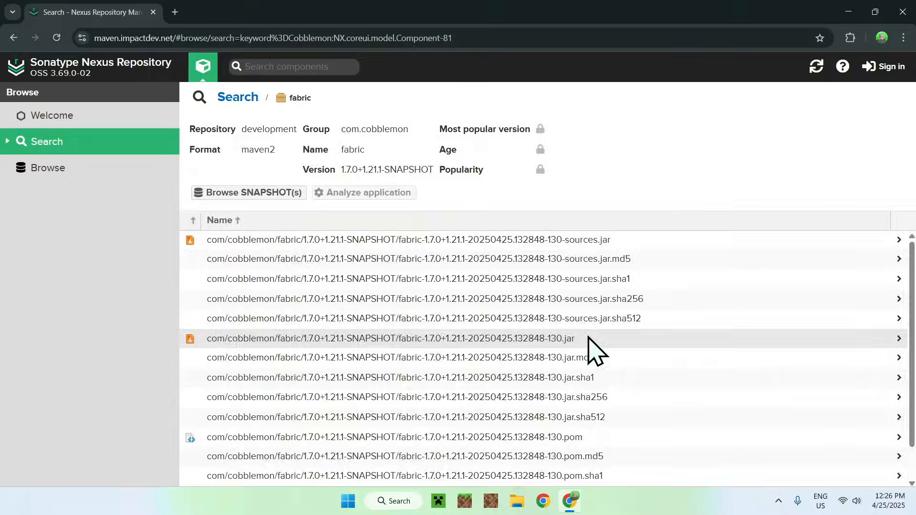
Download the fabric-1.7.0+1.21.1 …-130.jar and confirm it finished in recent downloads
left_click(389, 338)
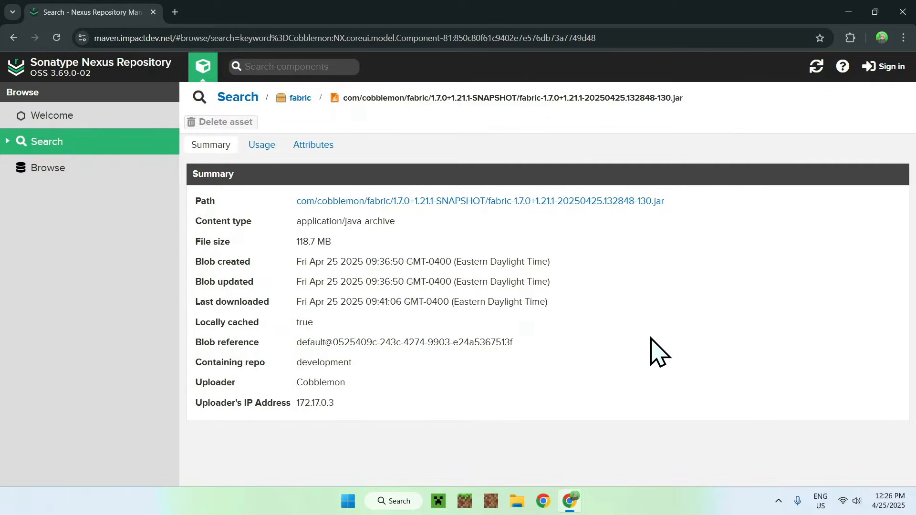
mouse_move(599, 201)
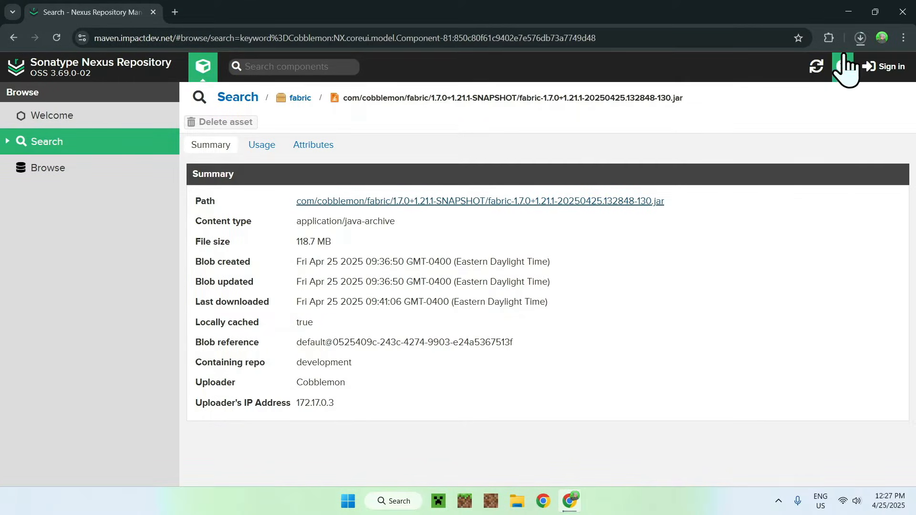
left_click(860, 37)
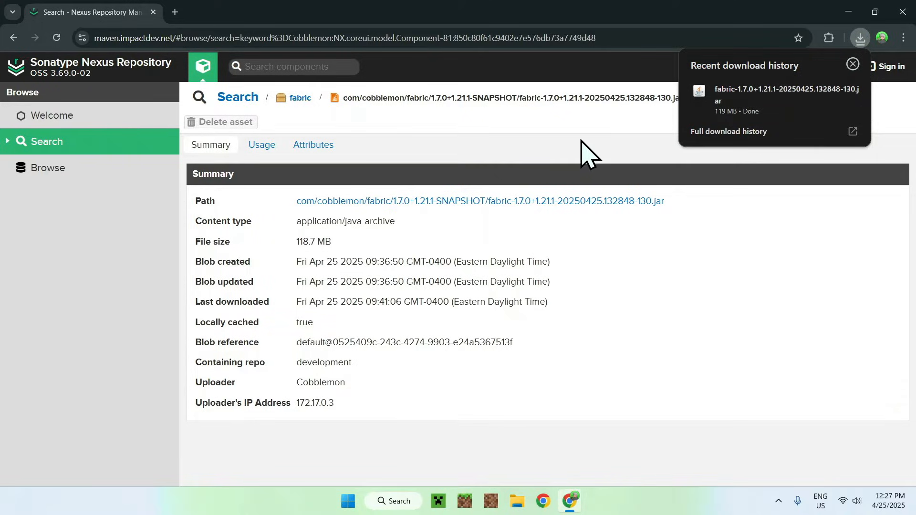
mouse_move(578, 143)
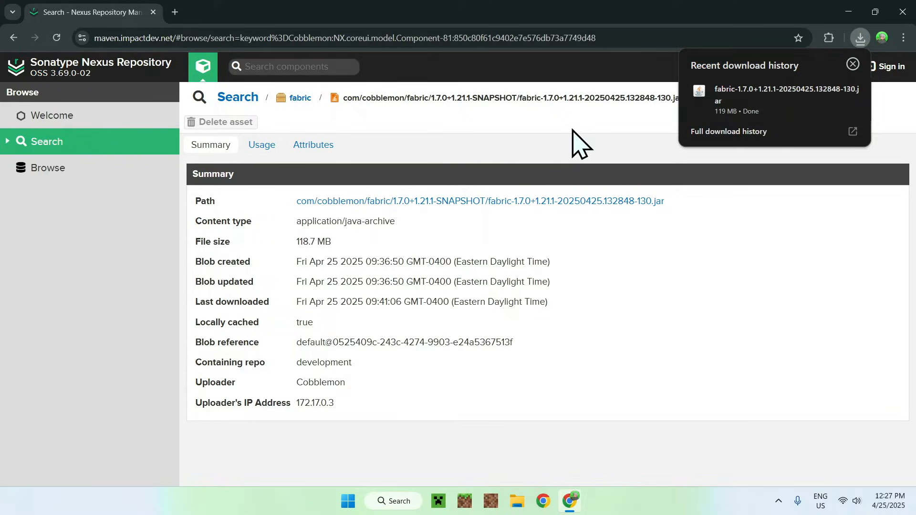
mouse_move(356, 73)
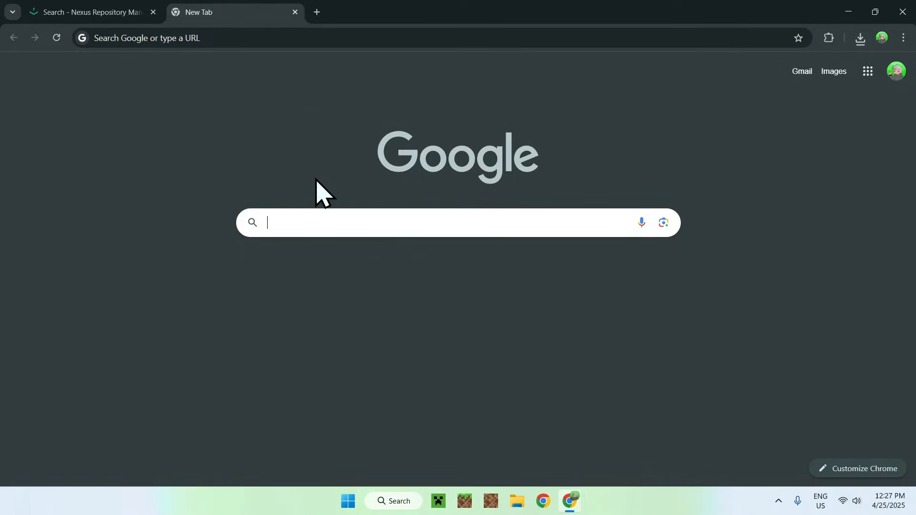
Google Modrinth in a new tab and land on the modrinth.com home page
type("Modrinth")
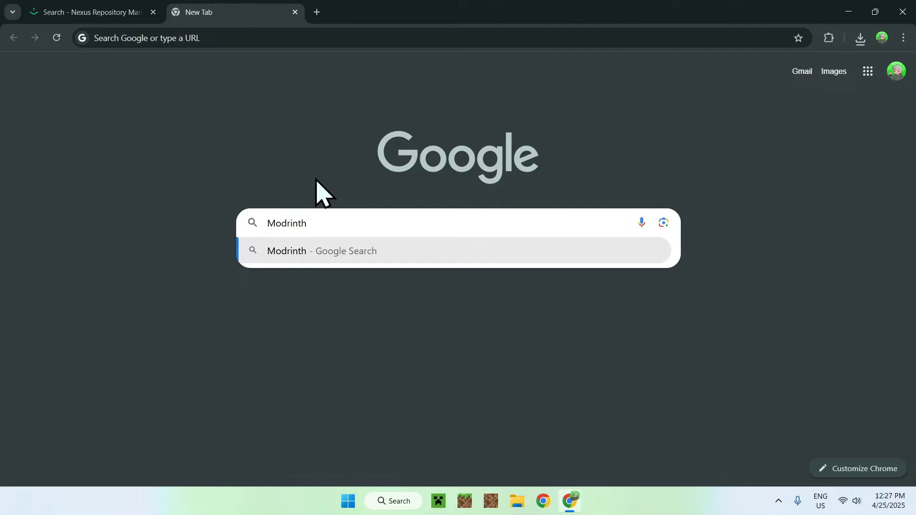
left_click(322, 251)
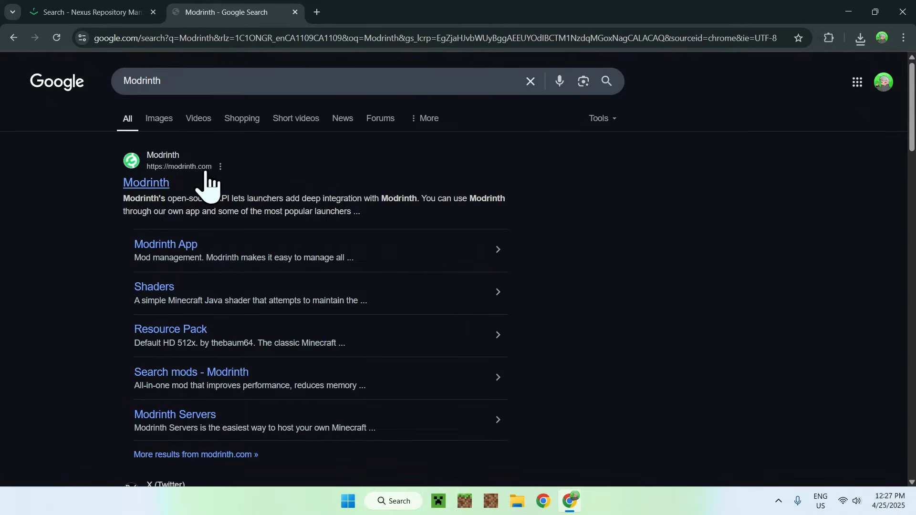
left_click(146, 182)
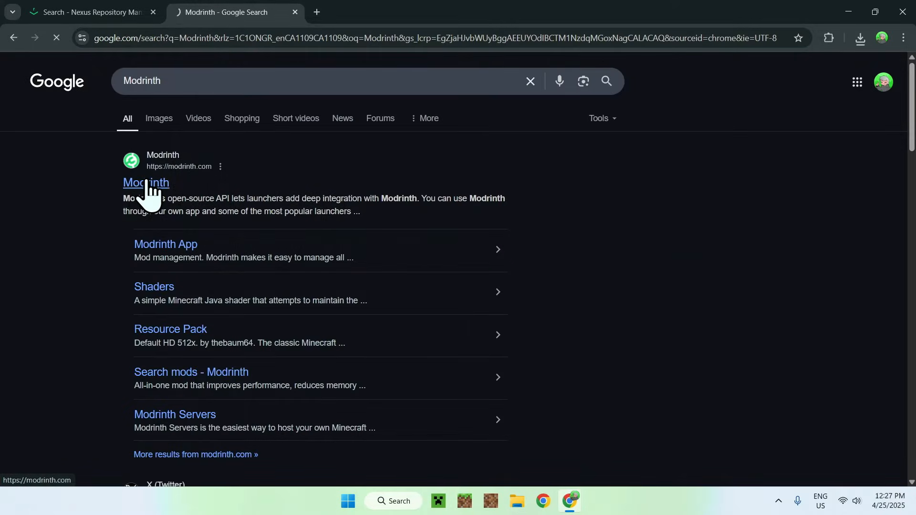
left_click(145, 183)
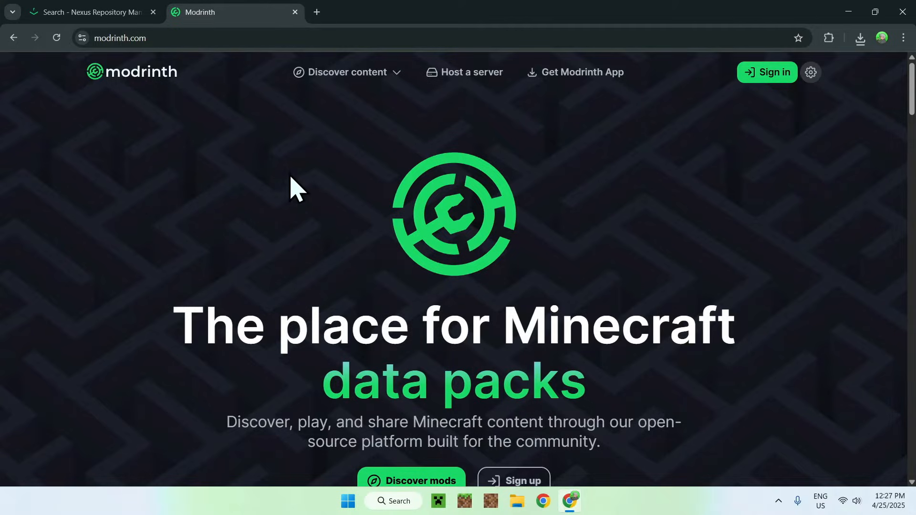
Browse Modrinth's mods list and go to the Fabric API project page
left_click(346, 72)
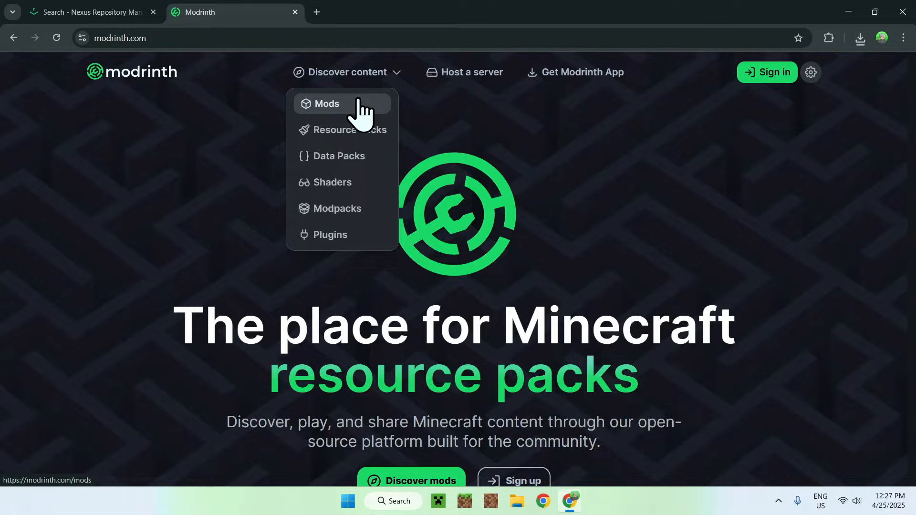
left_click(327, 103)
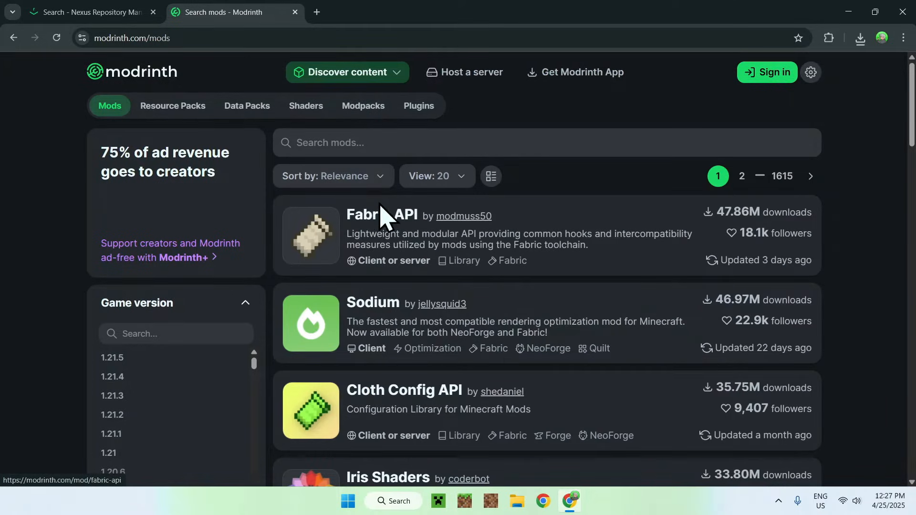
mouse_move(383, 225)
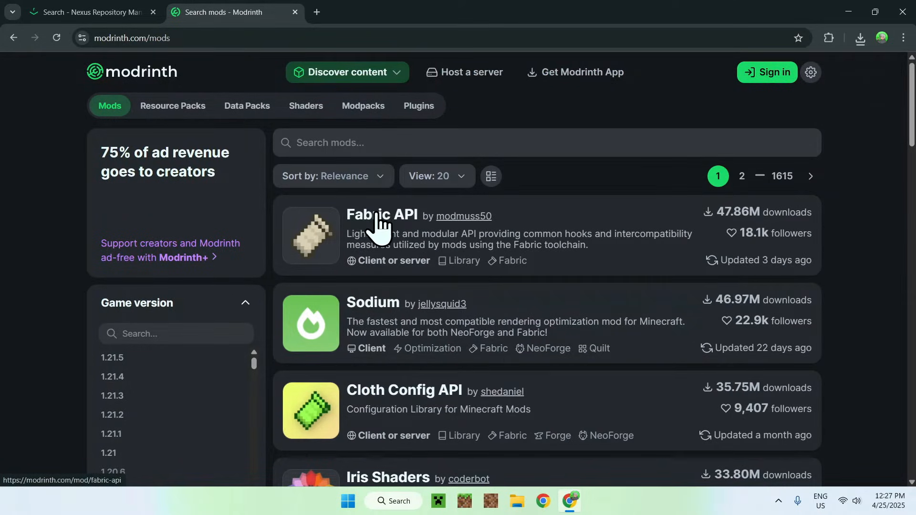
left_click(520, 142)
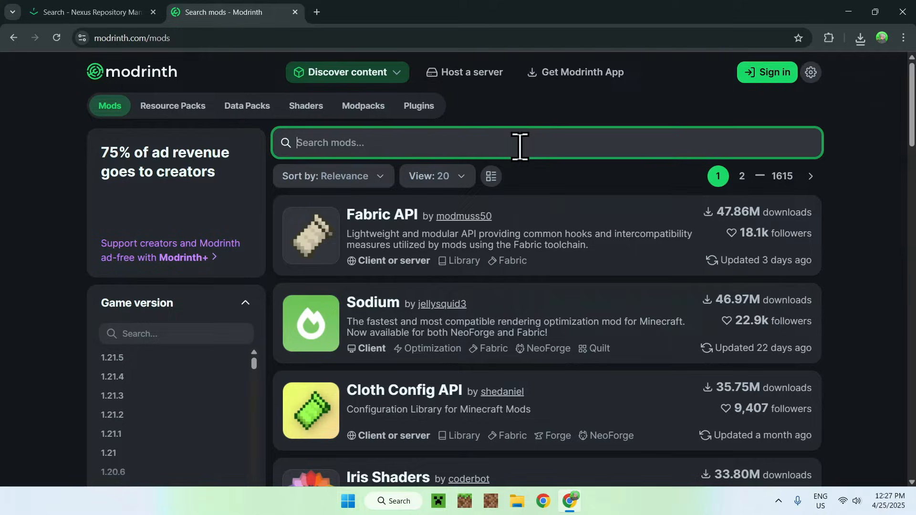
mouse_move(366, 304)
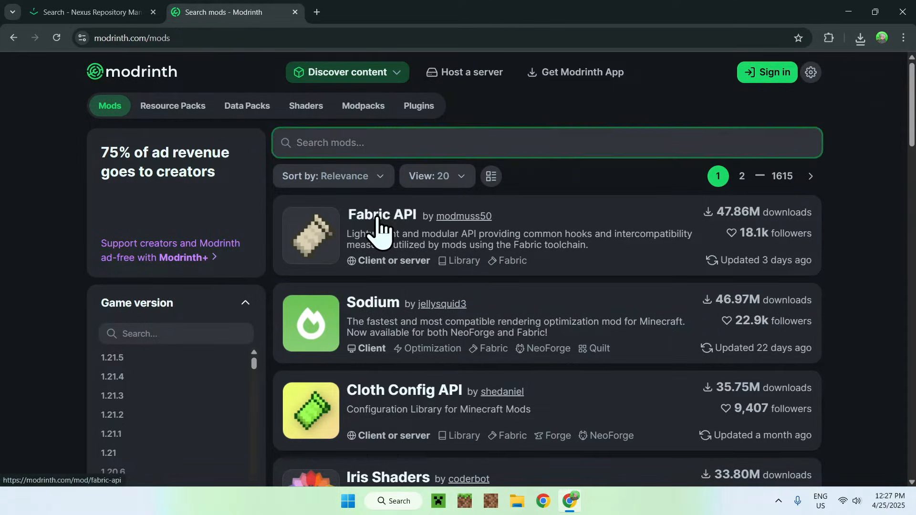
left_click(382, 214)
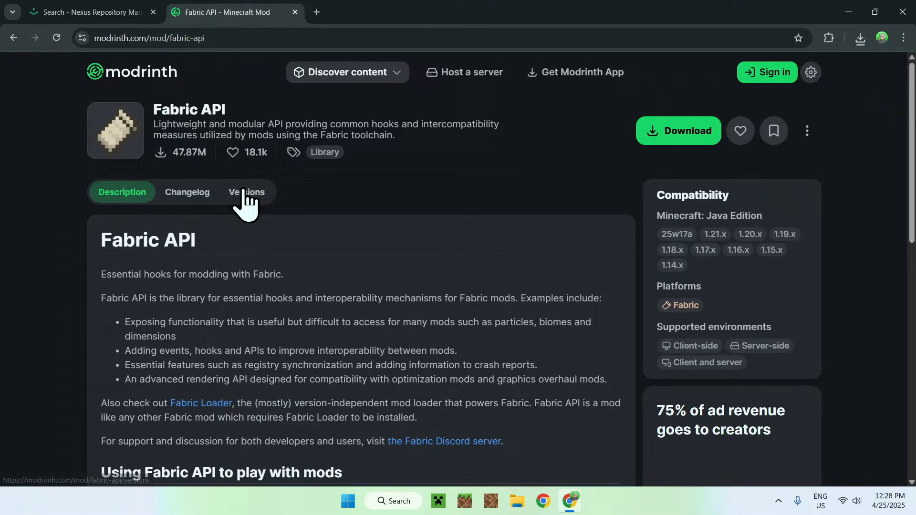
Filter Fabric API versions to Minecraft 1.21.1 and download release 0.115.6+1.21.1
left_click(245, 191)
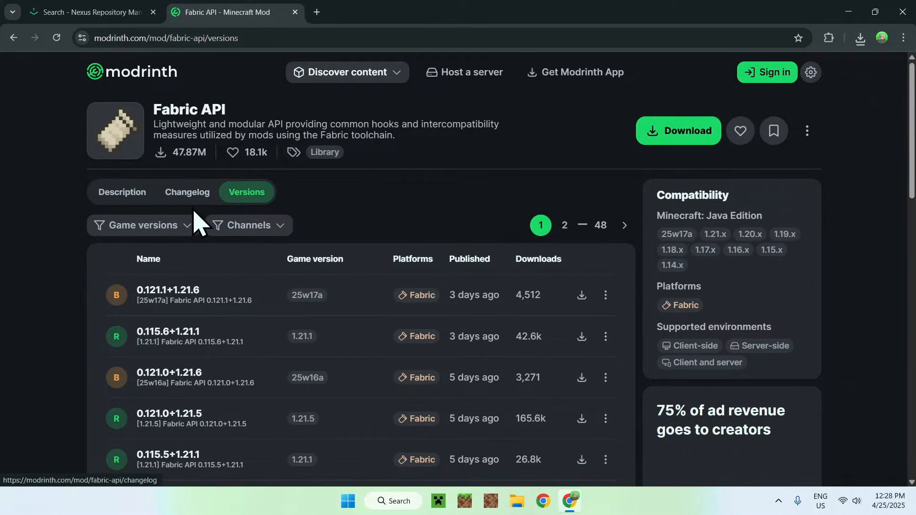
left_click(142, 225)
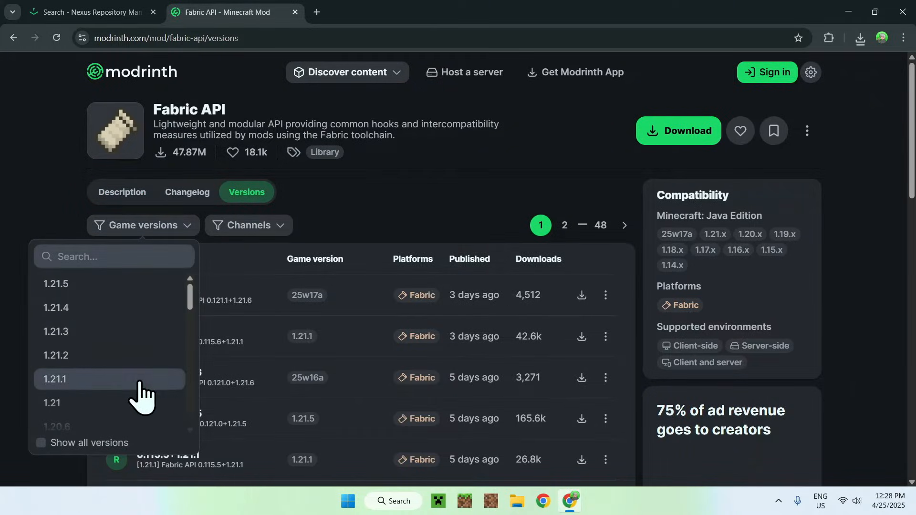
left_click(54, 379)
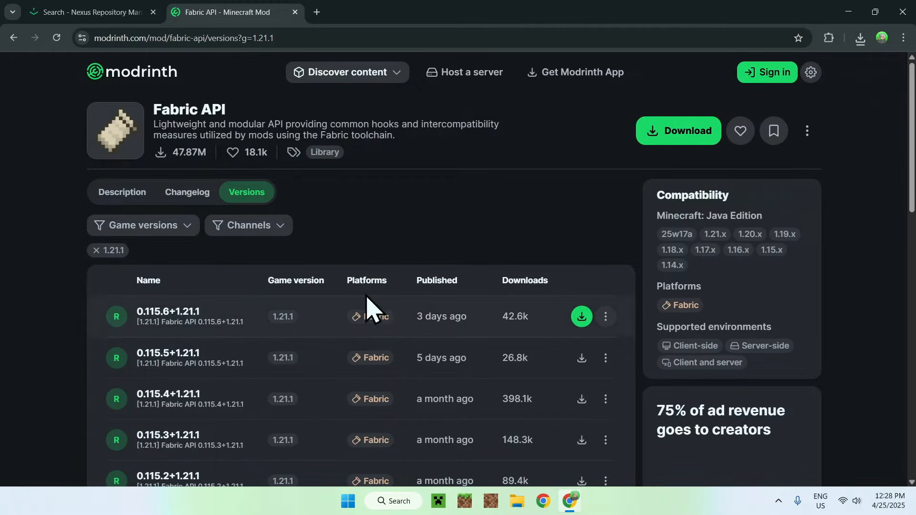
left_click(581, 315)
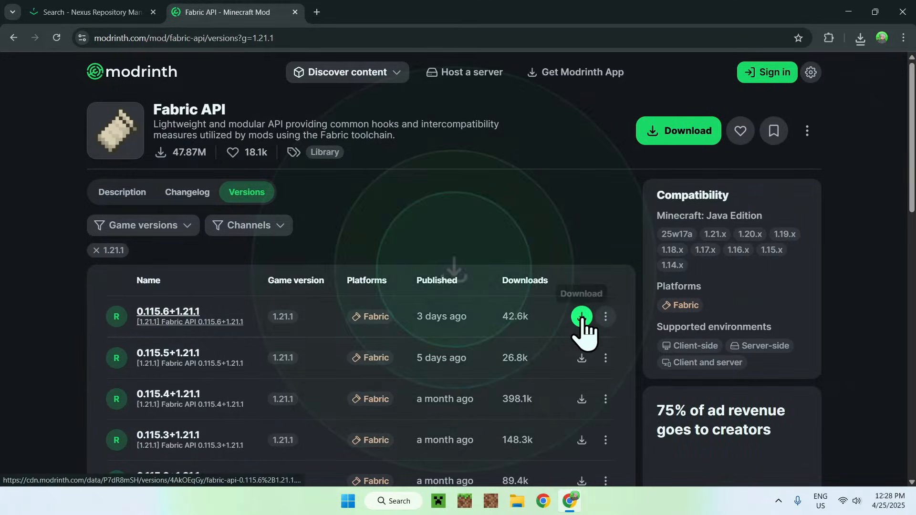
left_click(581, 316)
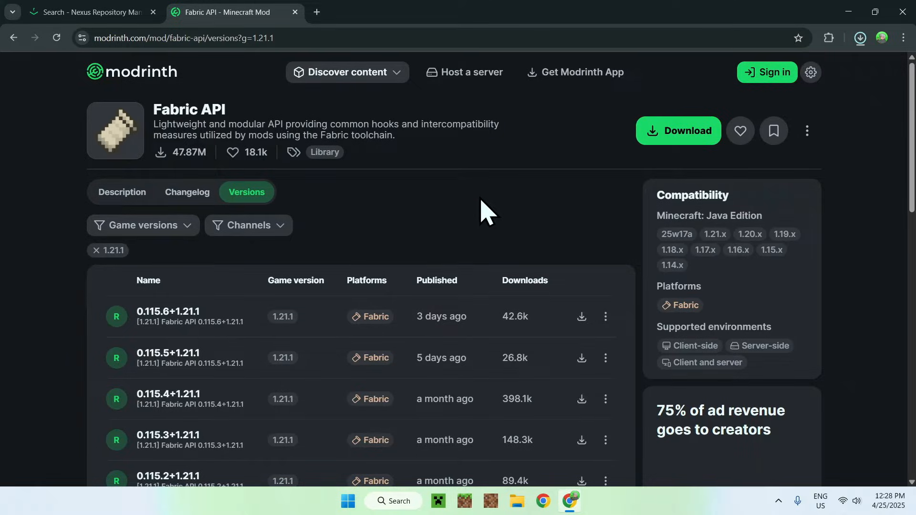
mouse_move(520, 199)
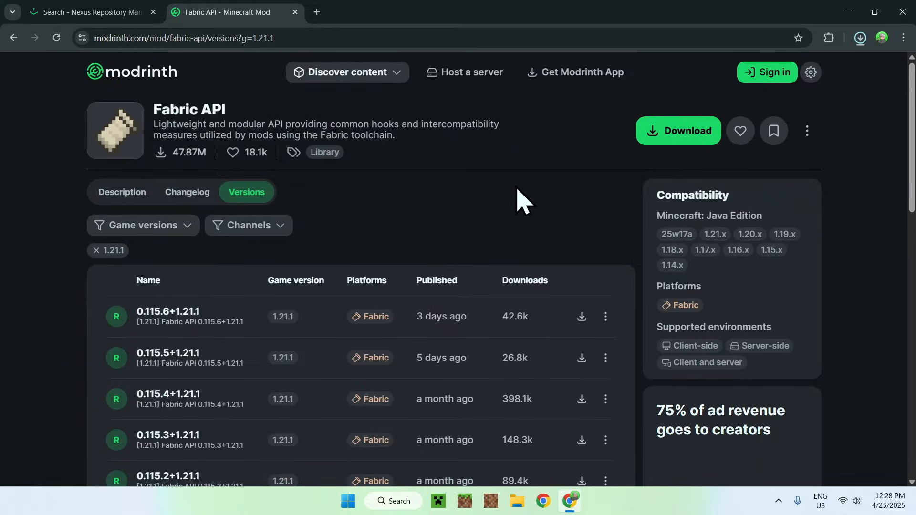
left_click(458, 12)
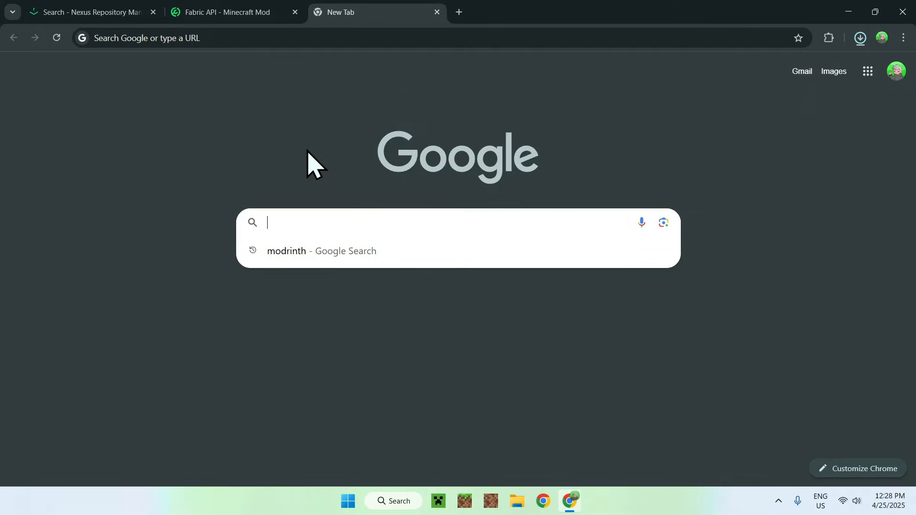
Google 'Fabric Minecraft' in a new tab
type("Fabric")
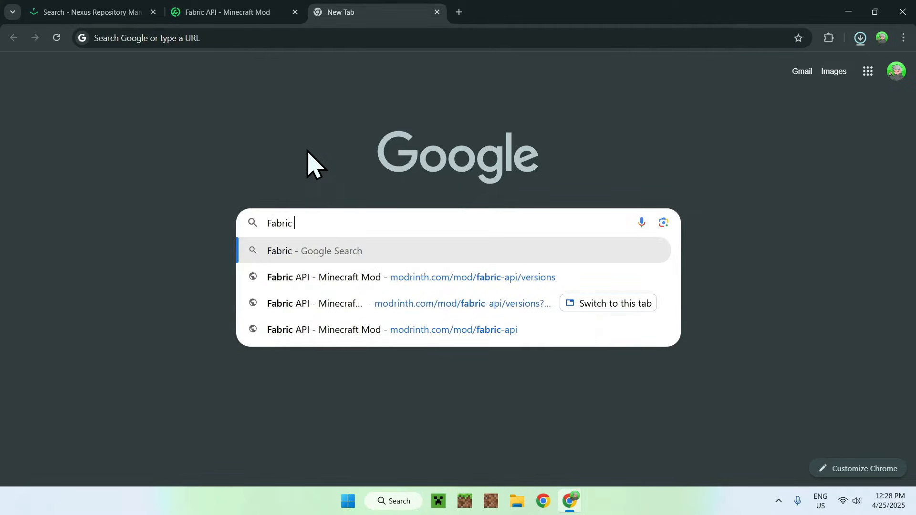
type("Minecraft")
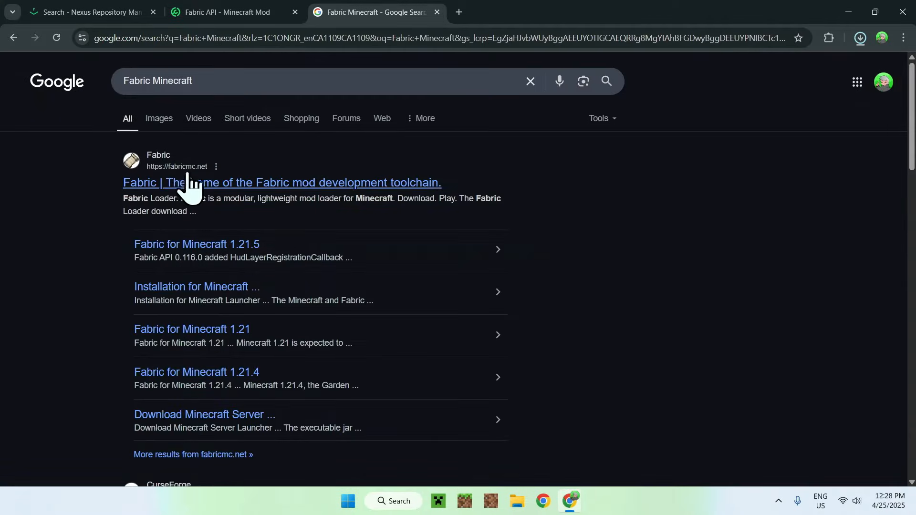
mouse_move(176, 193)
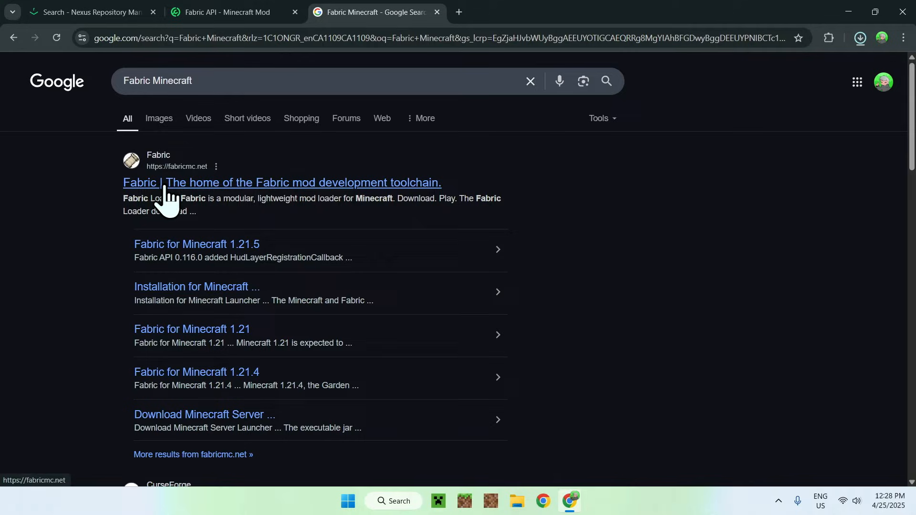
Download the Fabric installer for Windows from fabricmc.net and minimize Chrome
left_click(282, 182)
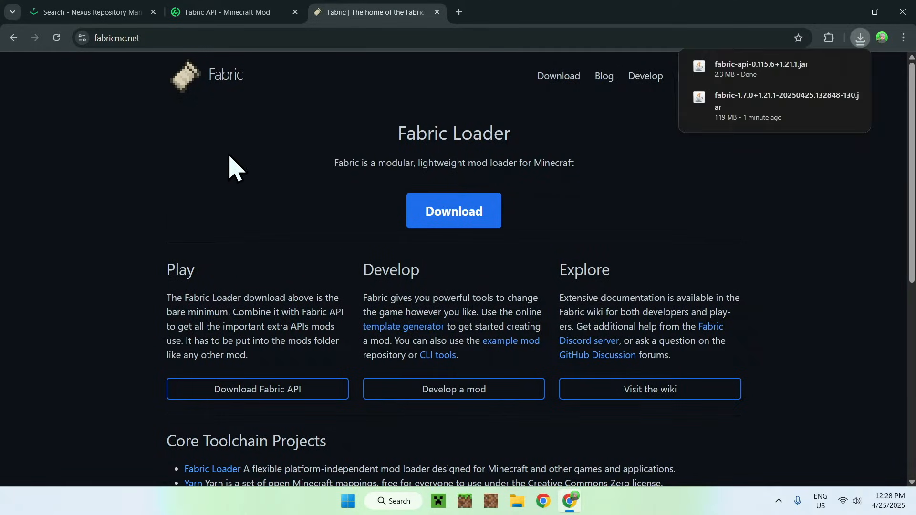
mouse_move(242, 209)
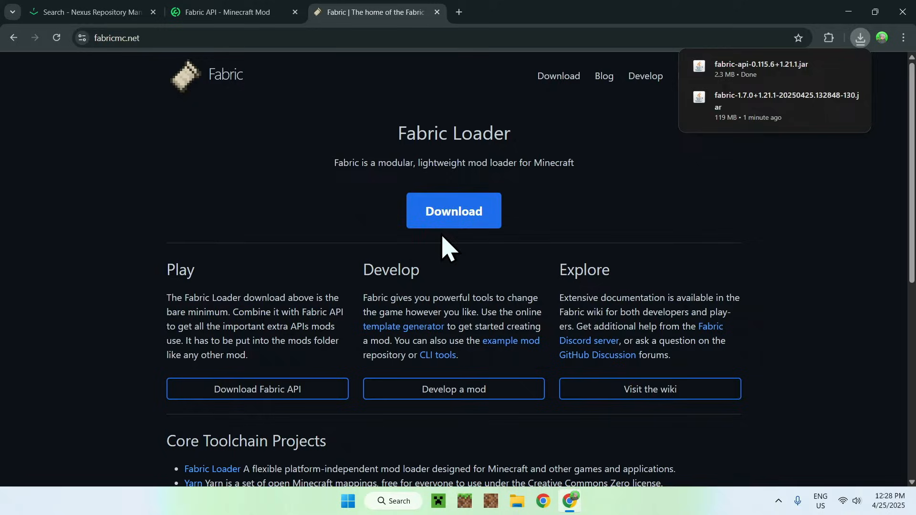
left_click(452, 211)
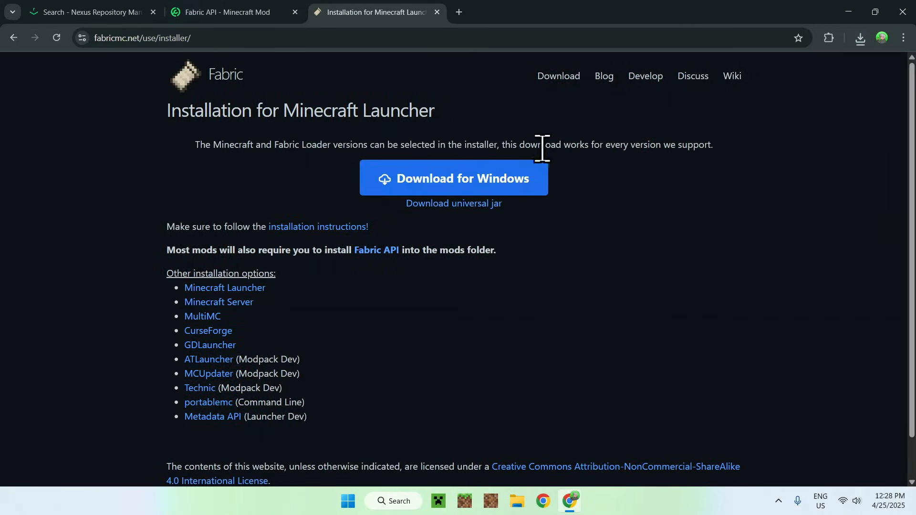
left_click(452, 178)
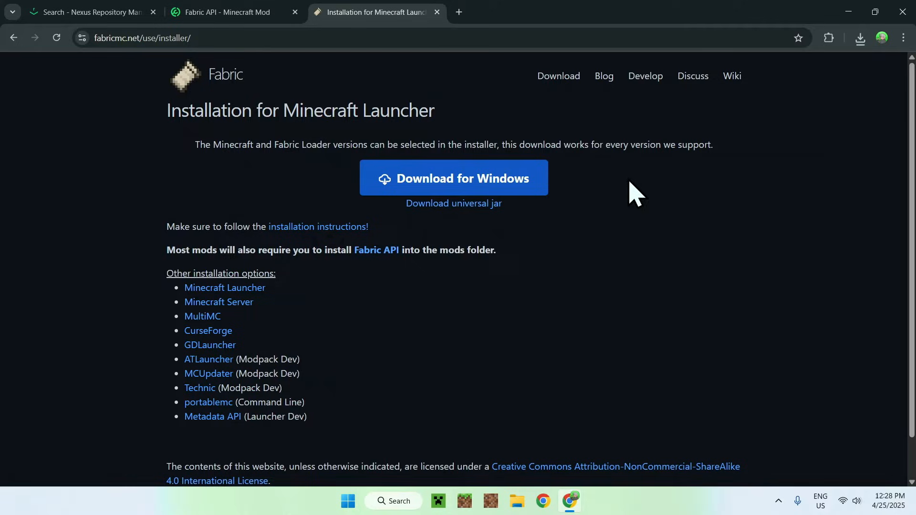
mouse_move(859, 70)
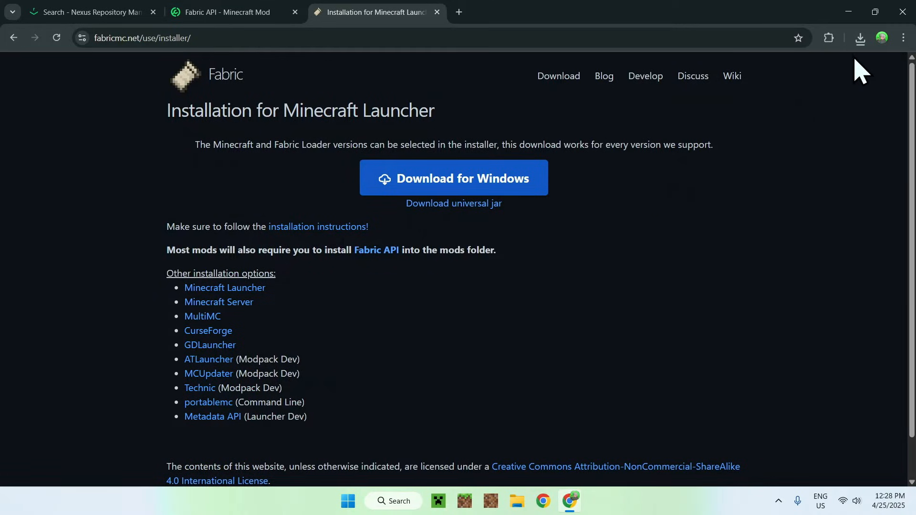
left_click(859, 38)
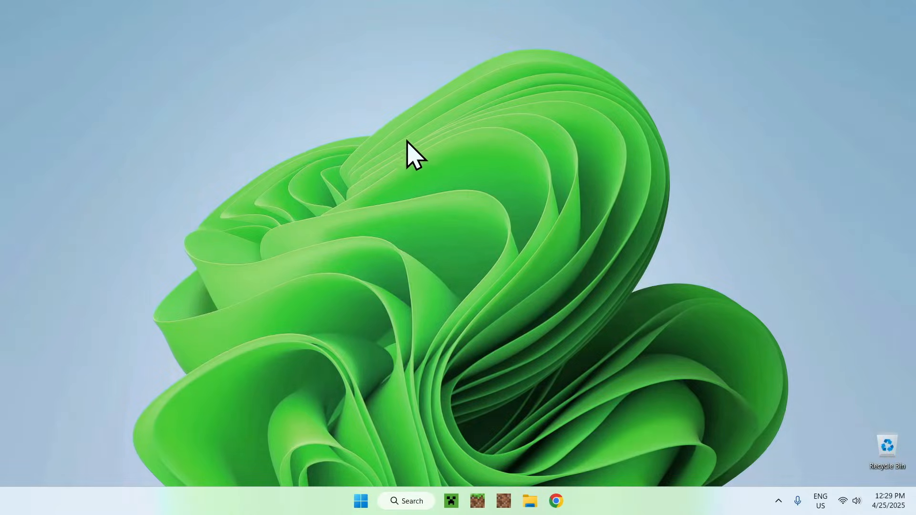
Run fabric-installer-1.0.3.exe from the Downloads folder
left_click(529, 501)
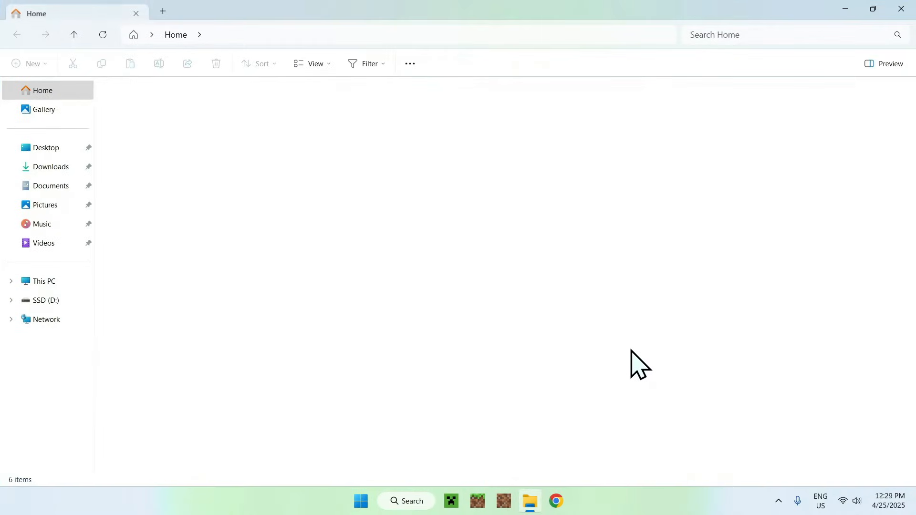
left_click(51, 166)
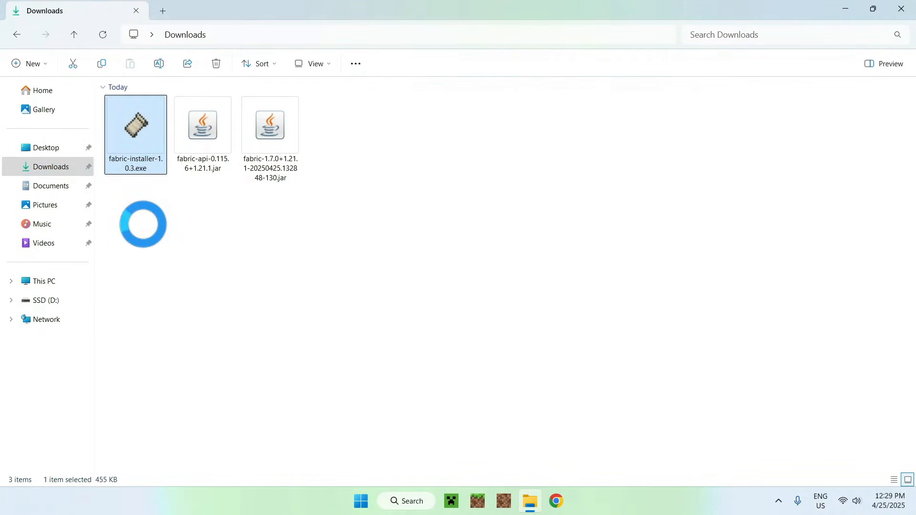
double_click(134, 124)
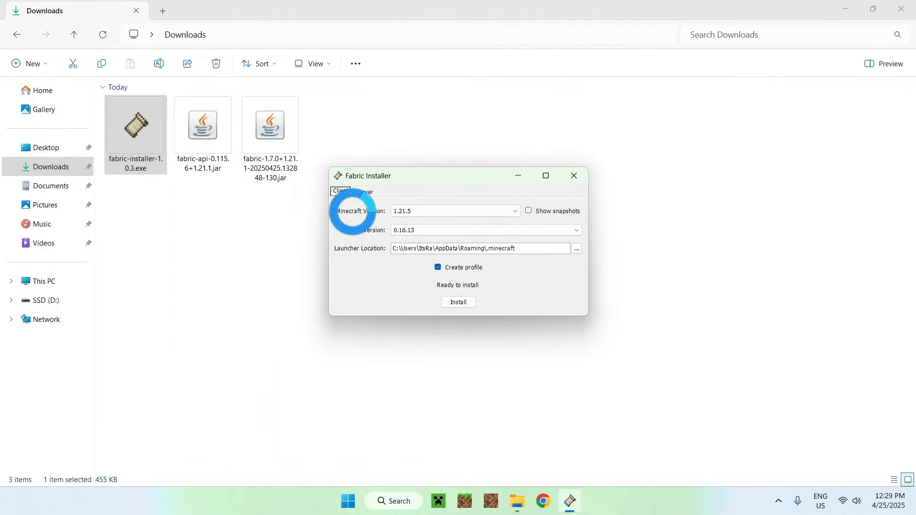
Install Fabric Loader for Minecraft version 1.21.1
left_click(513, 211)
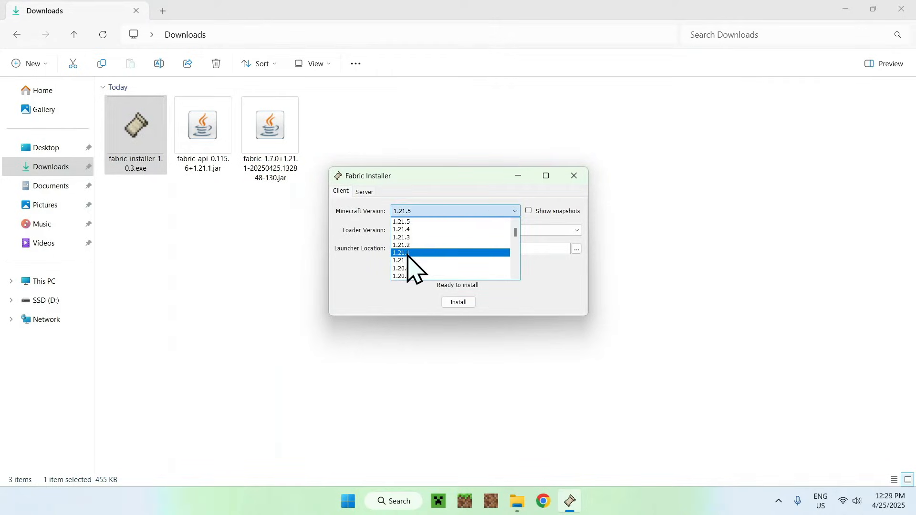
left_click(407, 252)
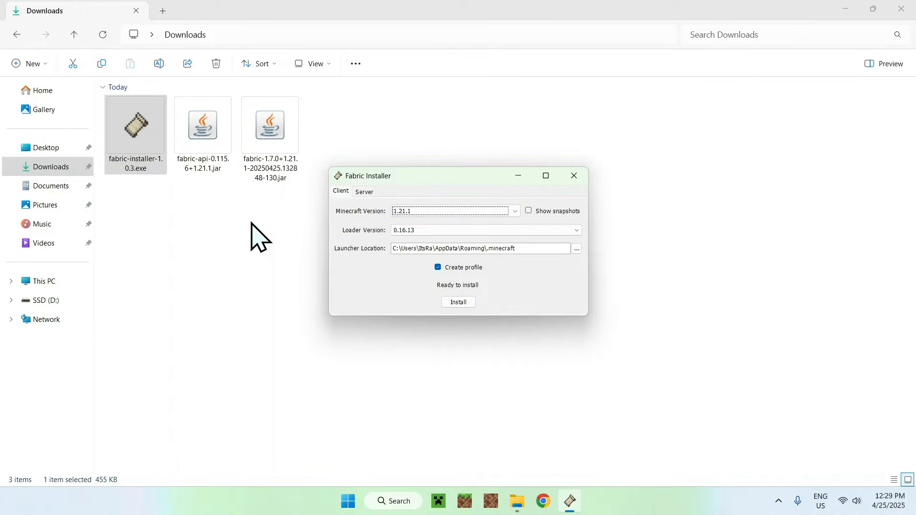
left_click(457, 303)
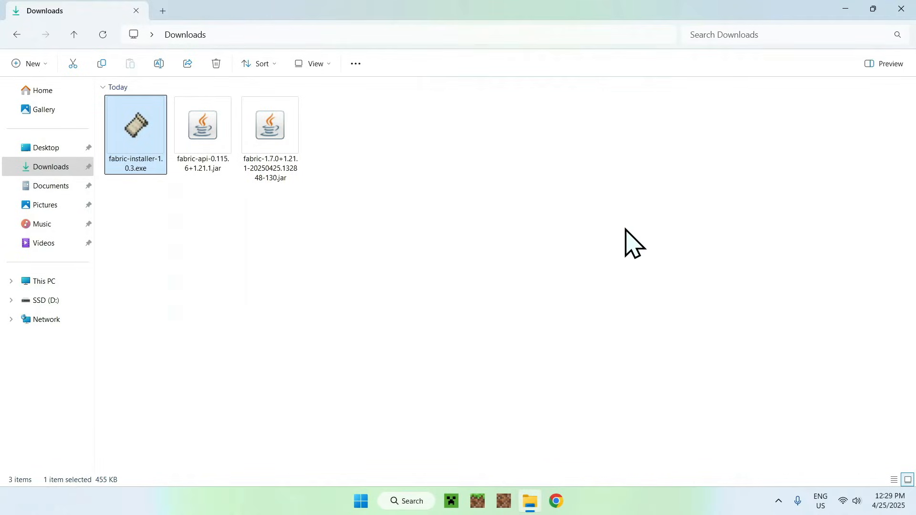
mouse_move(464, 189)
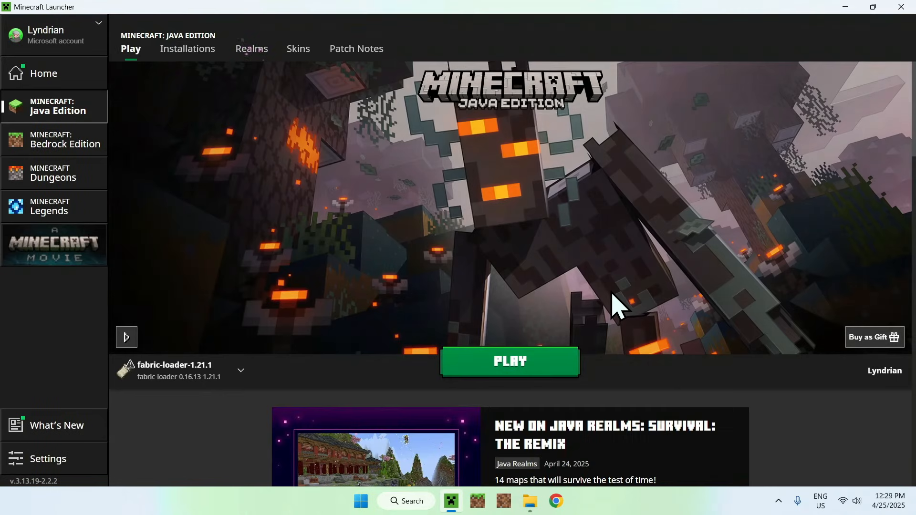
mouse_move(429, 222)
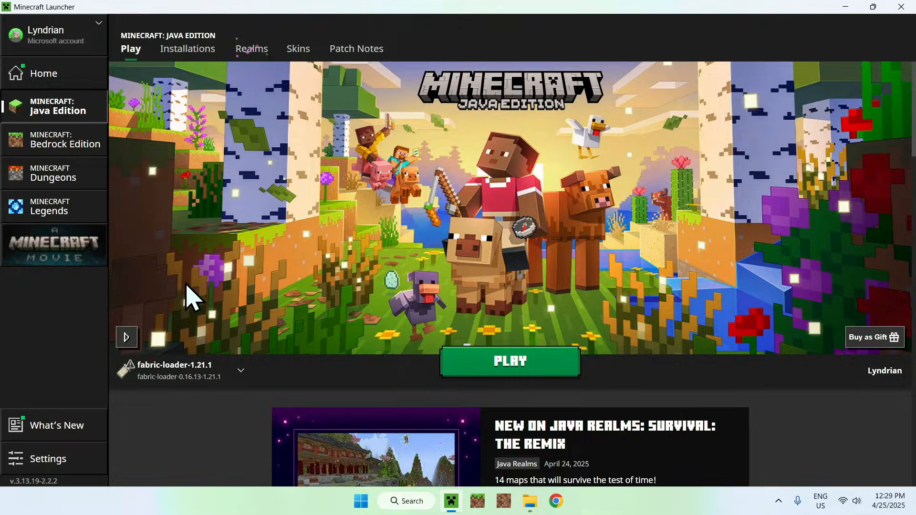
mouse_move(216, 93)
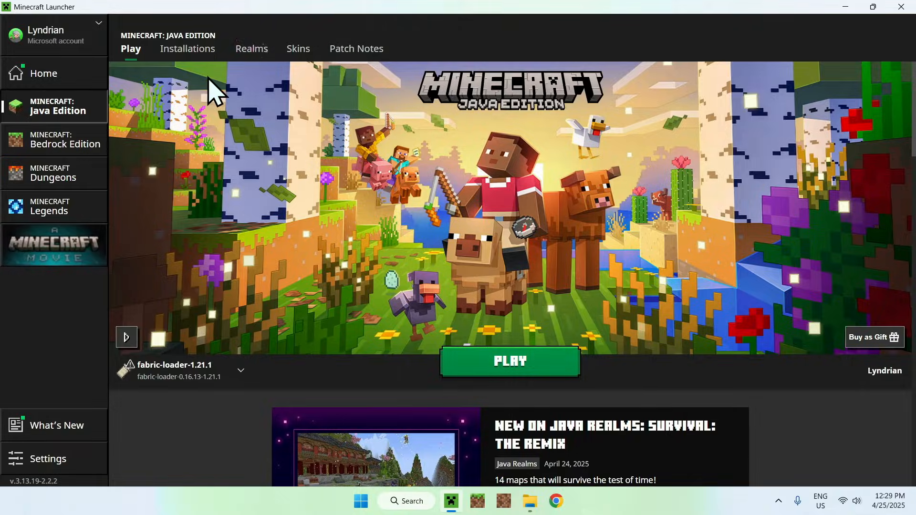
Locate fabric-loader-1.21.1 in the launcher's Installations and reveal its .minecraft game folder
left_click(187, 48)
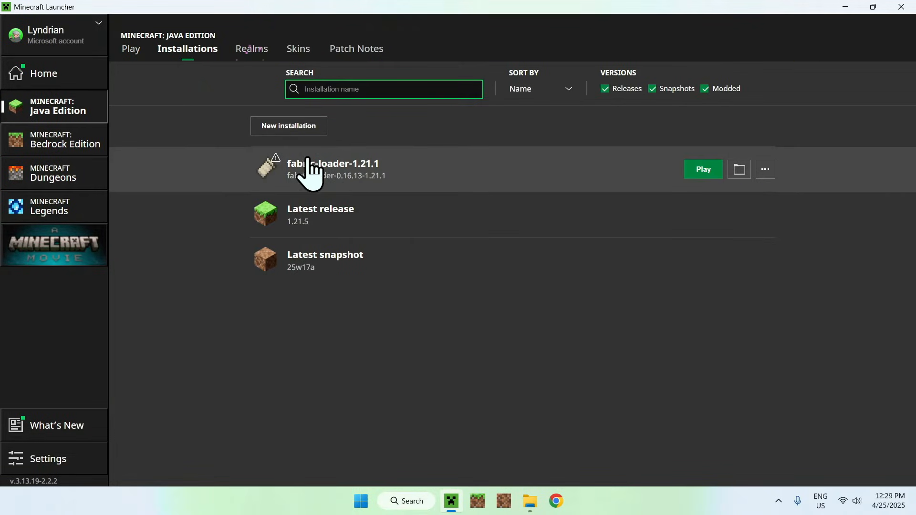
mouse_move(738, 170)
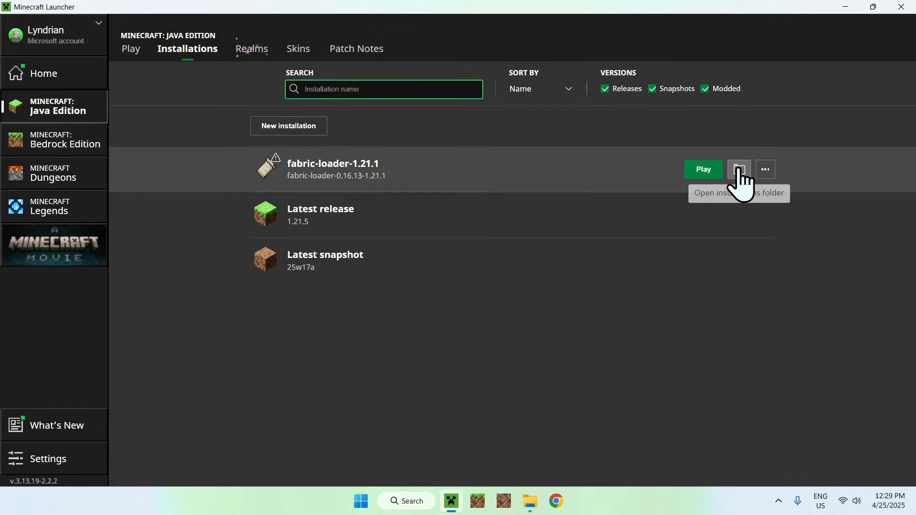
left_click(738, 169)
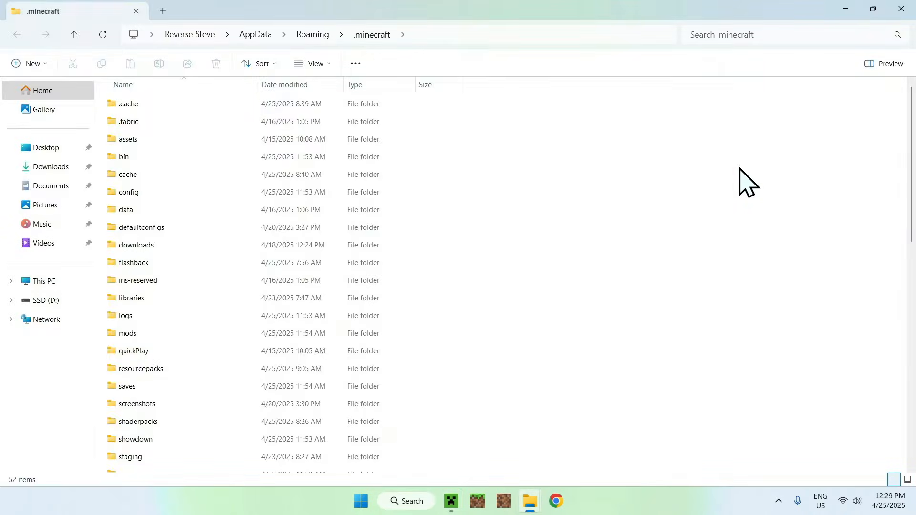
Paste the Fabric API and Cobblemon jars from Downloads into the .minecraft mods folder, then return to the launcher
left_click(127, 333)
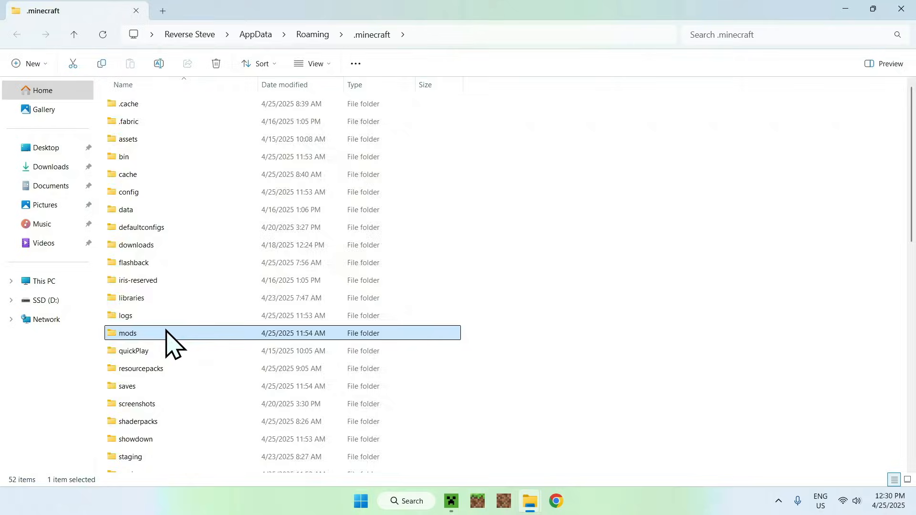
double_click(127, 333)
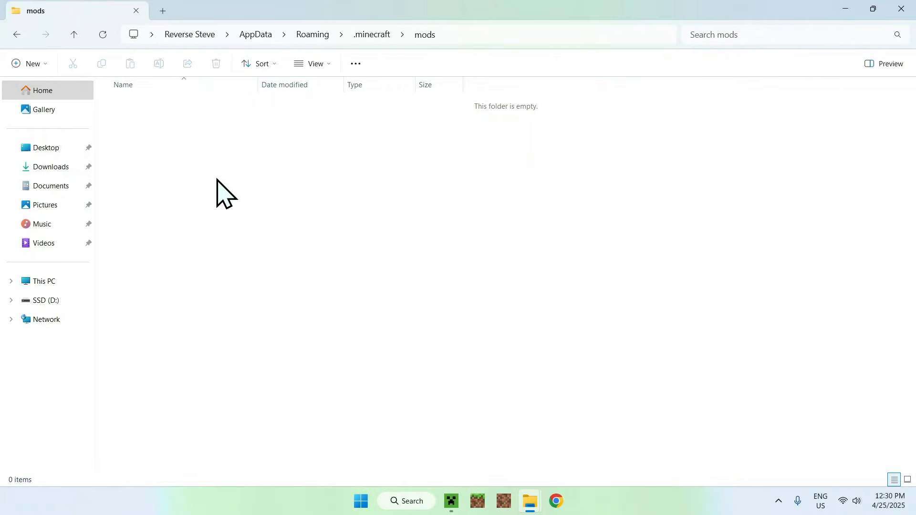
left_click(51, 166)
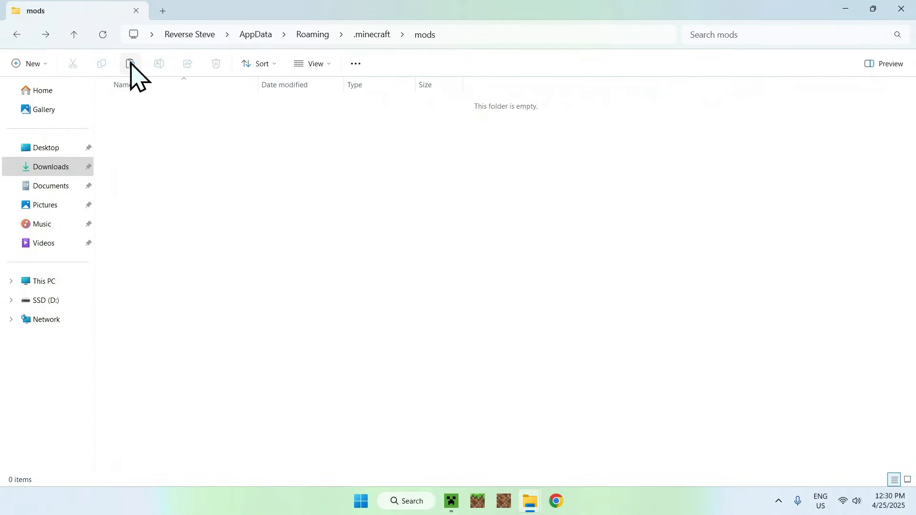
left_click(130, 64)
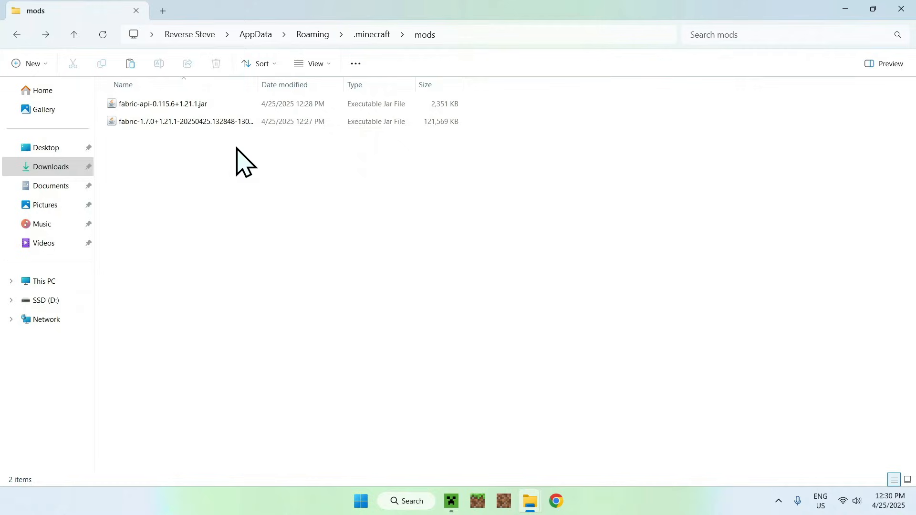
mouse_move(202, 170)
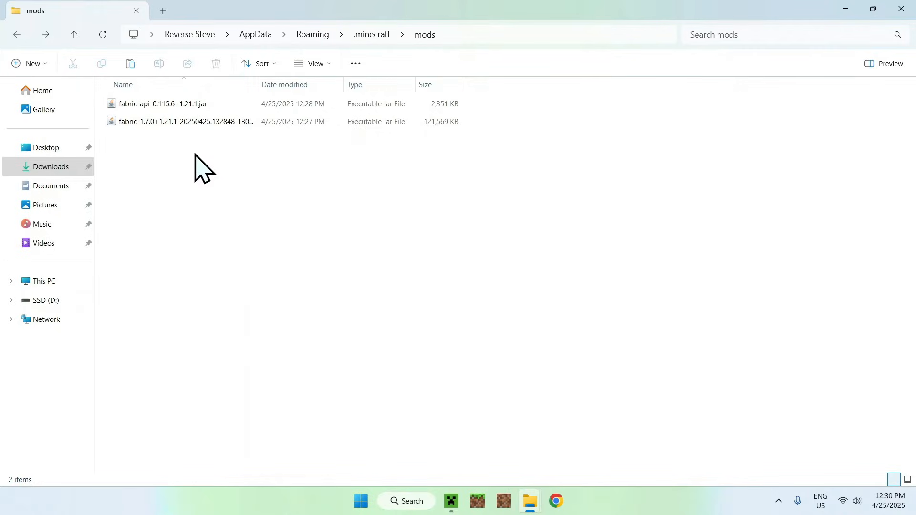
mouse_move(210, 181)
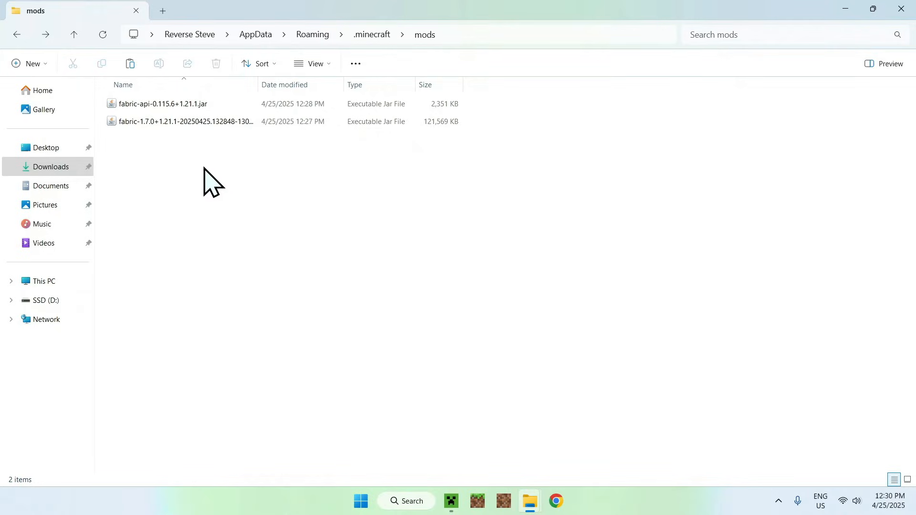
mouse_move(560, 137)
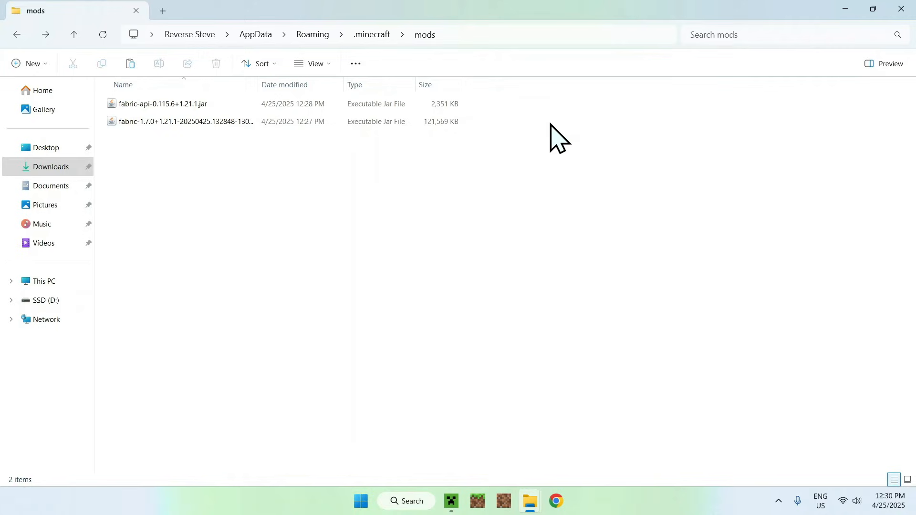
mouse_move(360, 345)
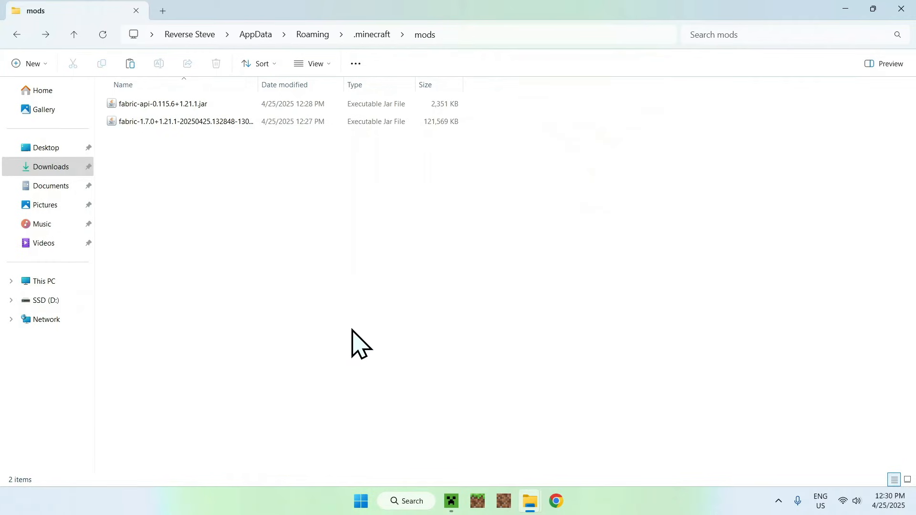
left_click(450, 501)
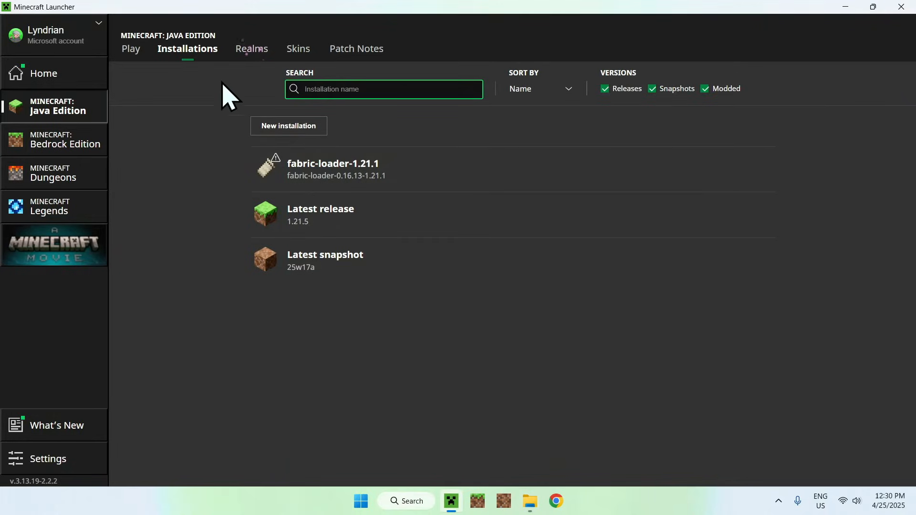
Launch the fabric-loader-1.21.1 profile from the Play page to reach the modded title screen
left_click(131, 49)
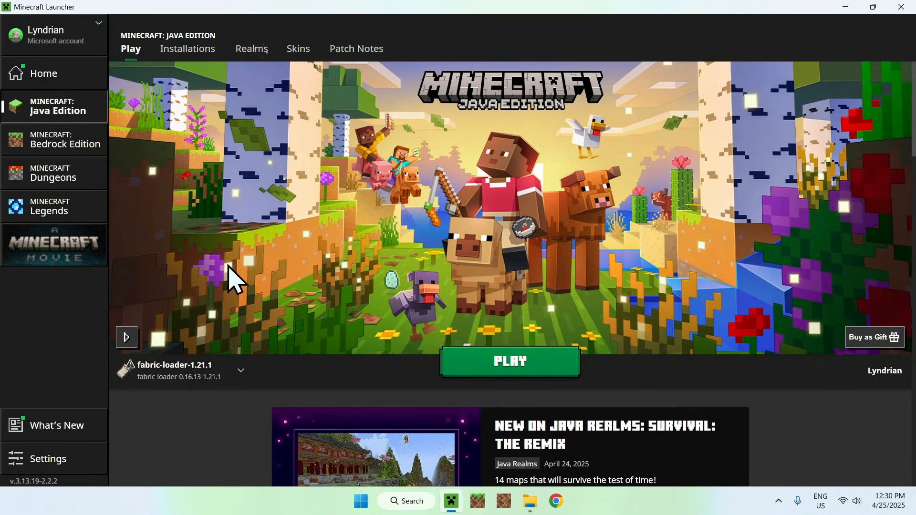
left_click(510, 361)
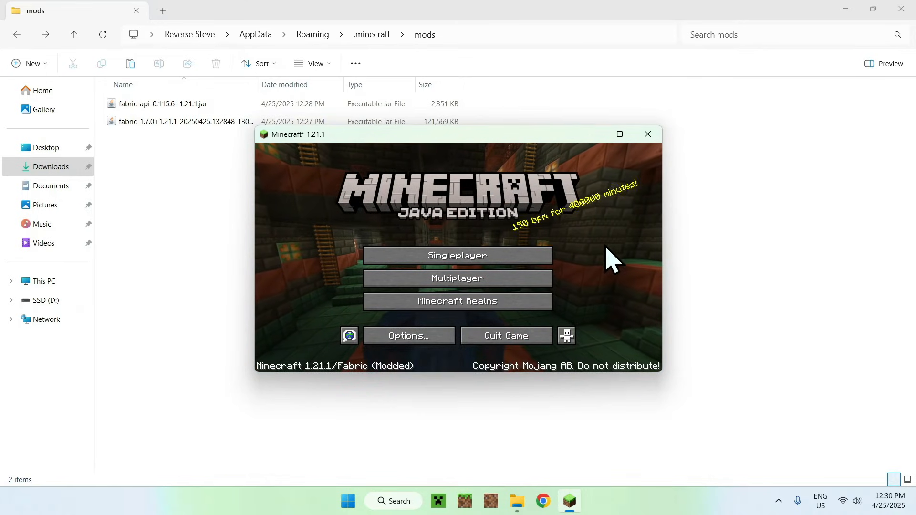
Create a new singleplayer world with Game Mode set to Creative in the maximized game window
left_click(618, 133)
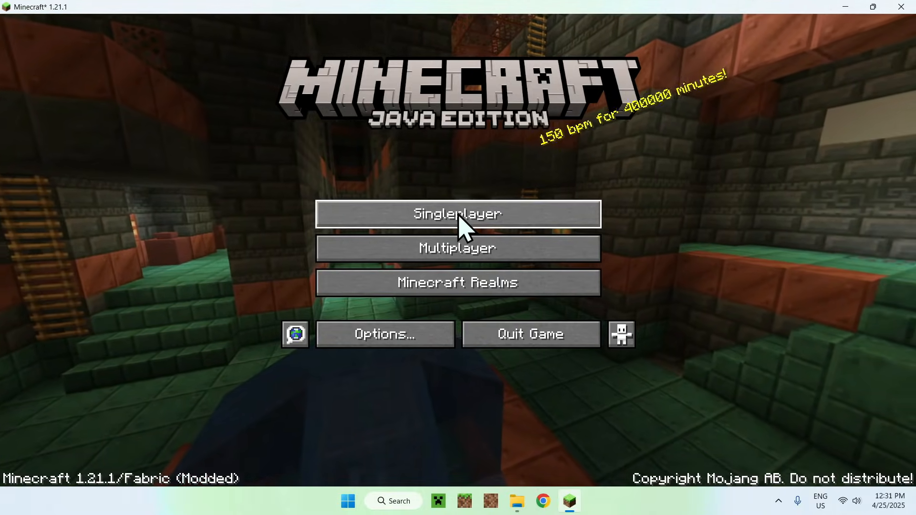
left_click(457, 213)
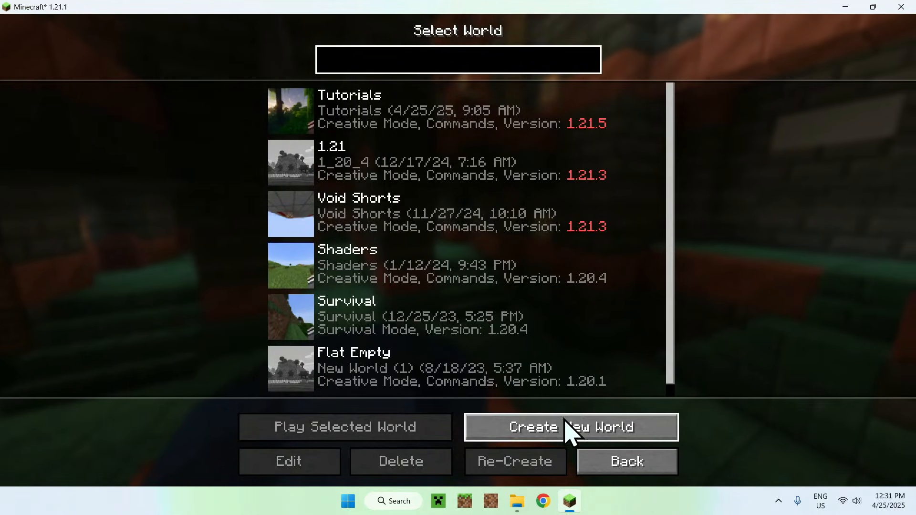
left_click(571, 426)
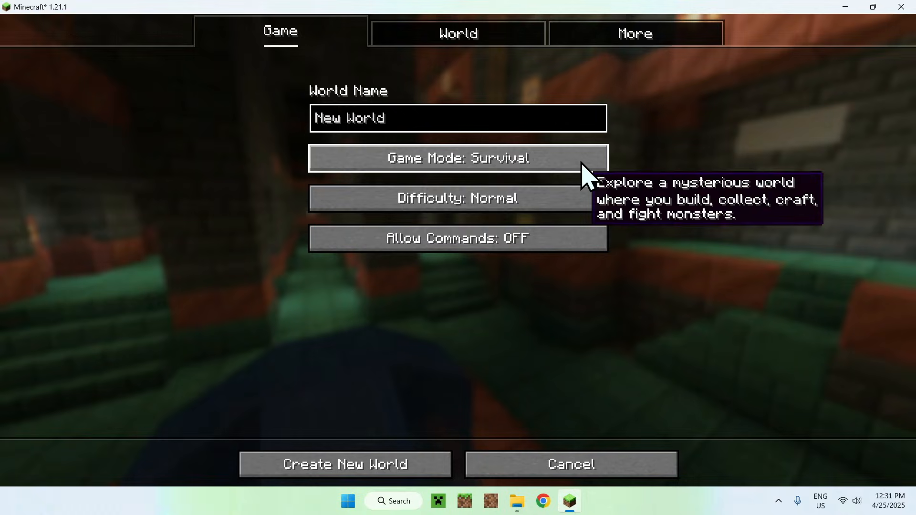
left_click(457, 157)
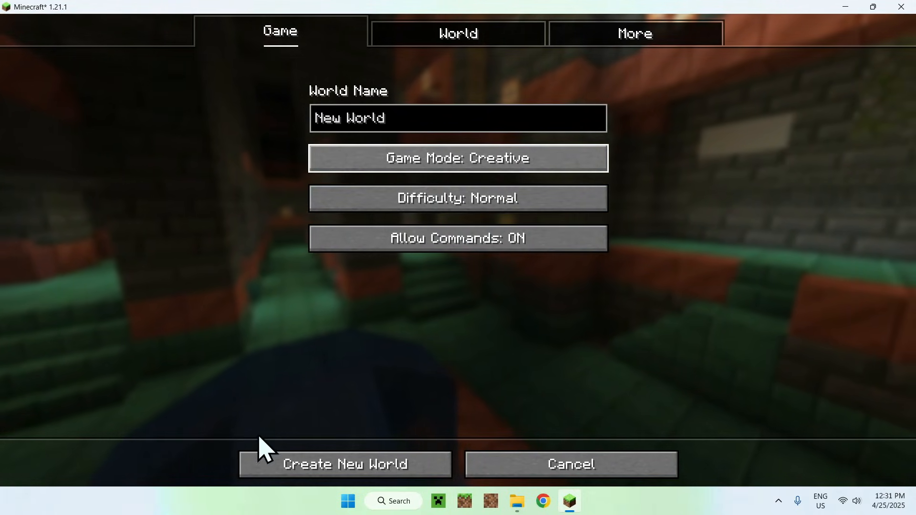
left_click(344, 464)
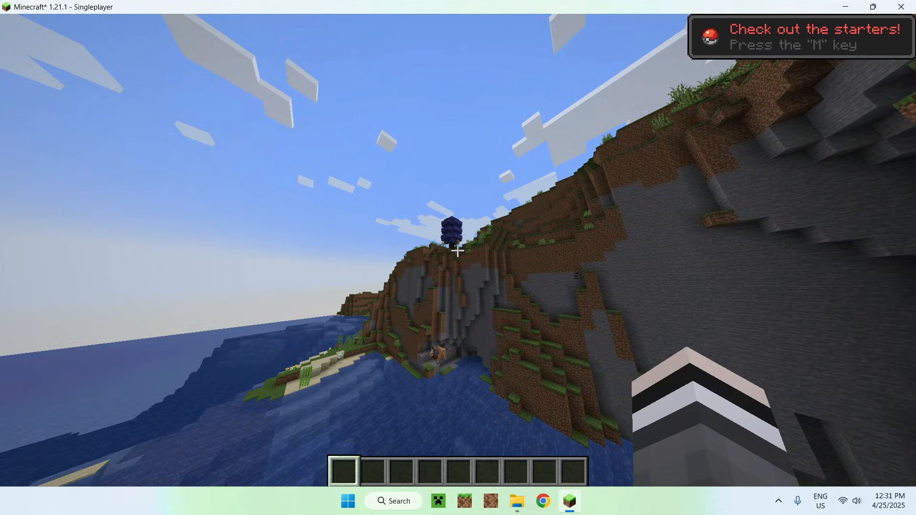
mouse_move(458, 249)
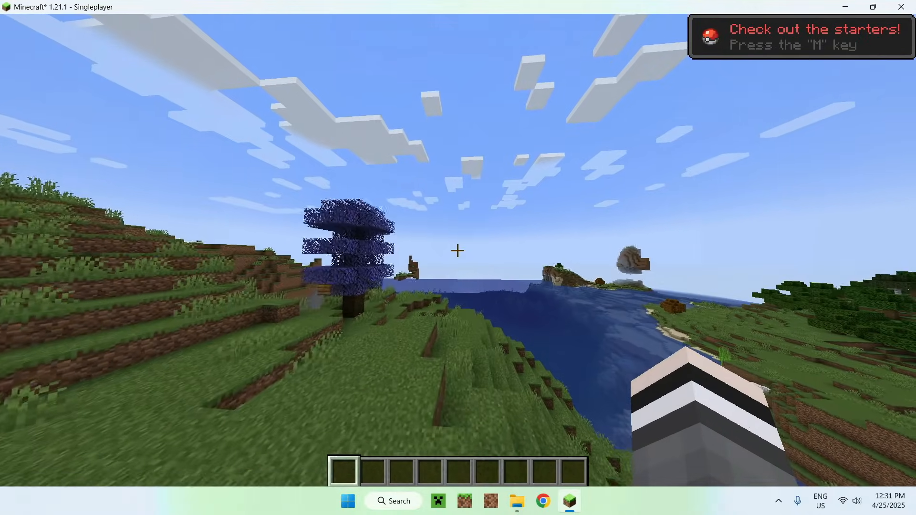
View and close the Cobblemon starter selection with M, then bring up the creative inventory with E
key("m")
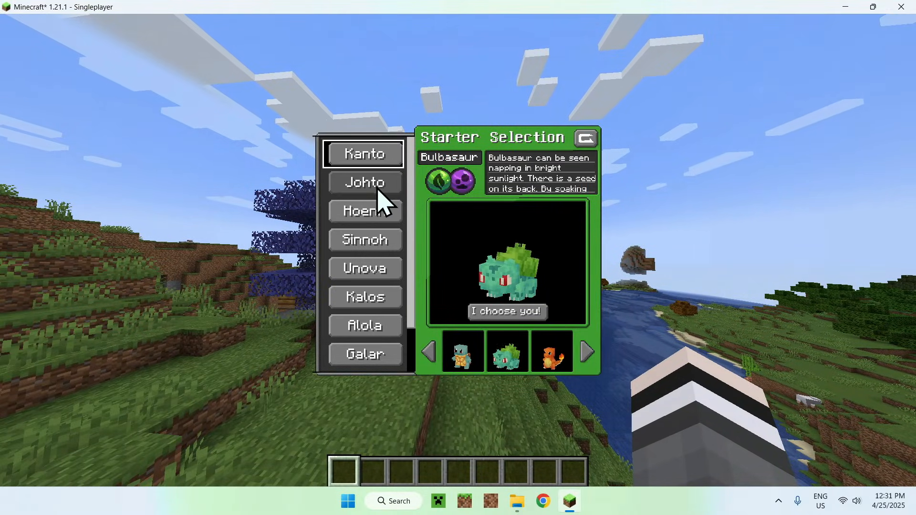
left_click(365, 354)
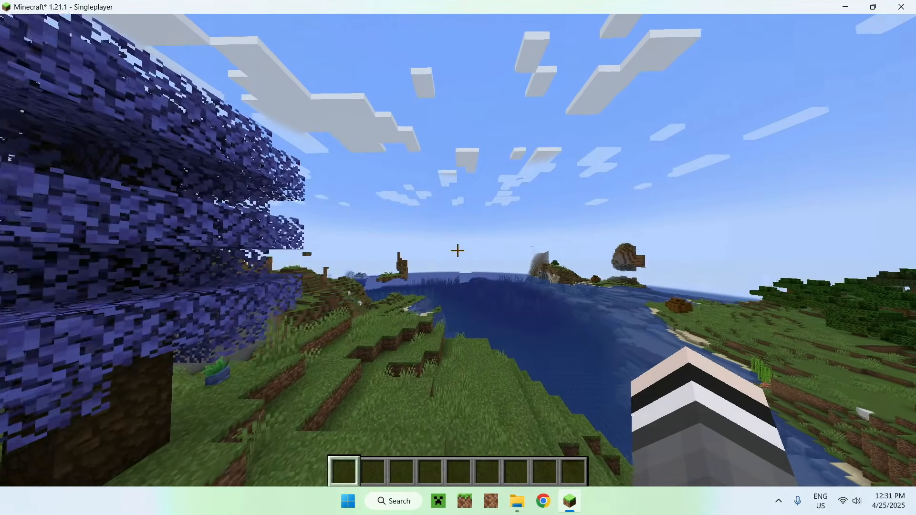
key("e")
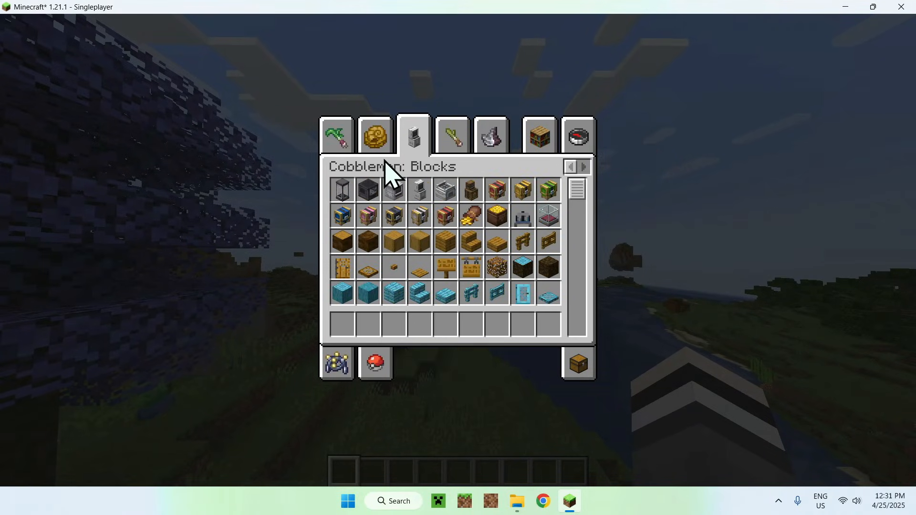
Browse the Cobblemon Agriculture, Archaeology, Blocks, Consumables, Evolution, Held and Utility tabs, then close the inventory
left_click(335, 135)
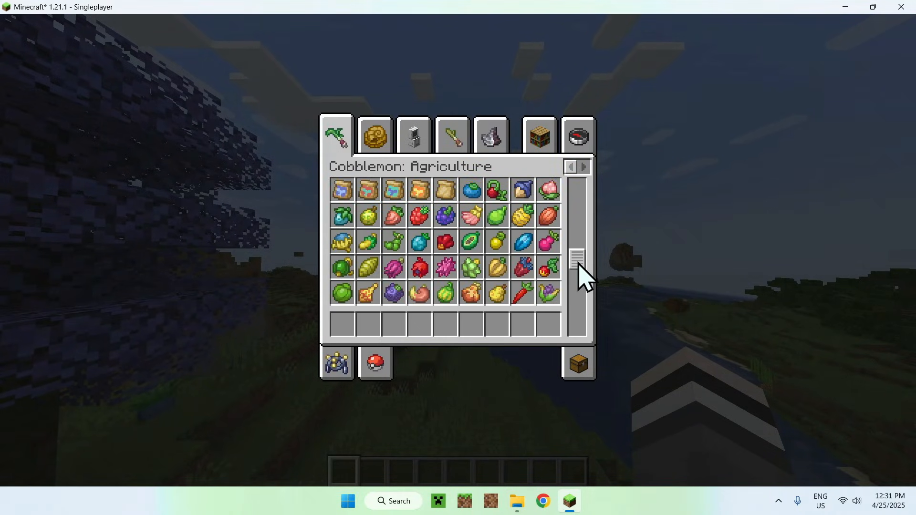
left_click(374, 135)
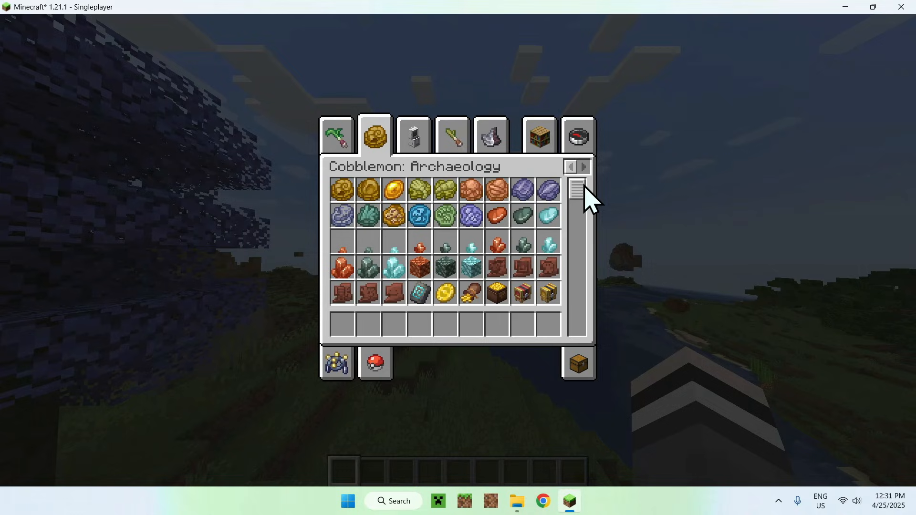
scroll("down", 3)
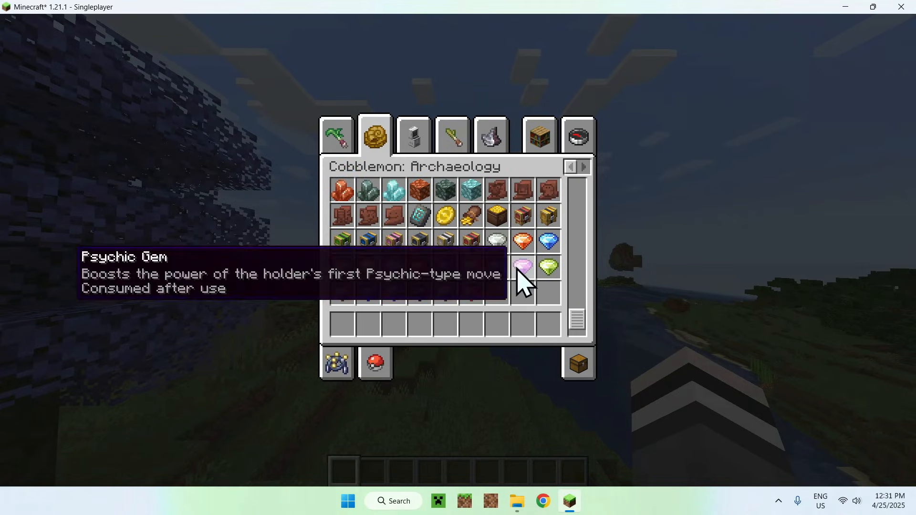
left_click(413, 135)
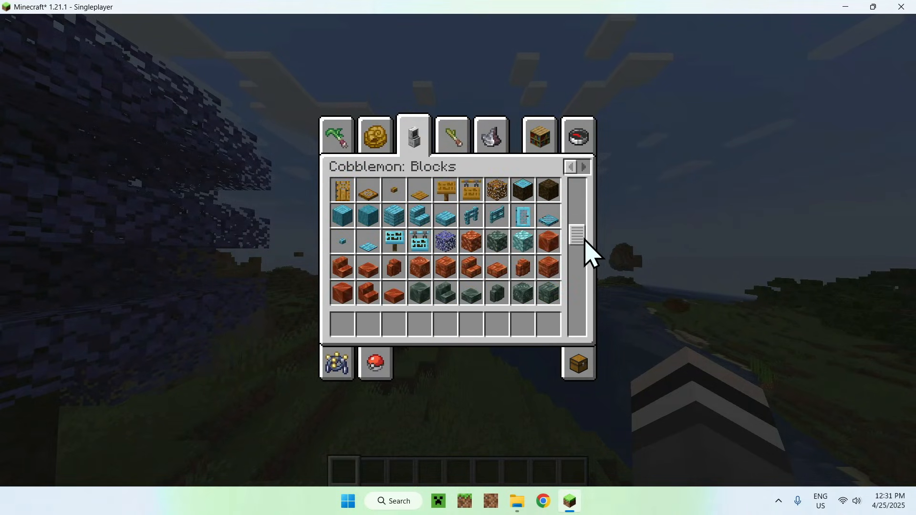
scroll("down", 3)
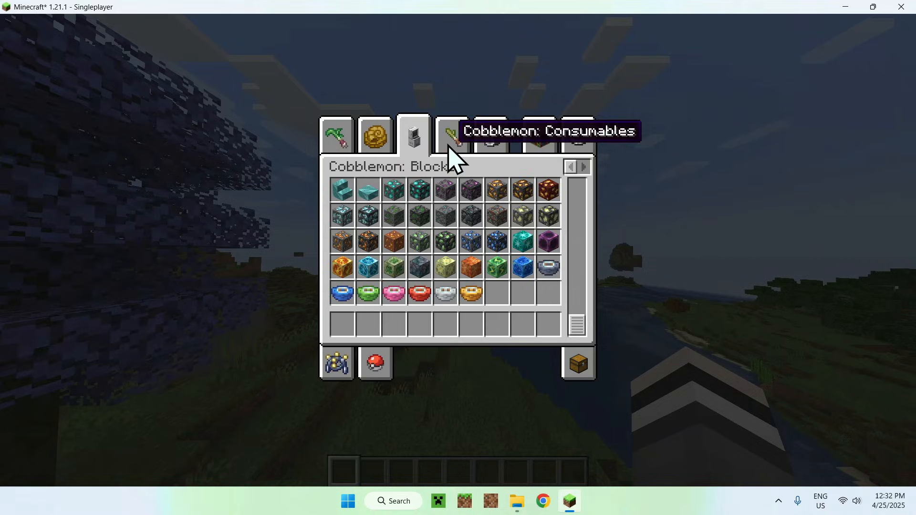
left_click(451, 134)
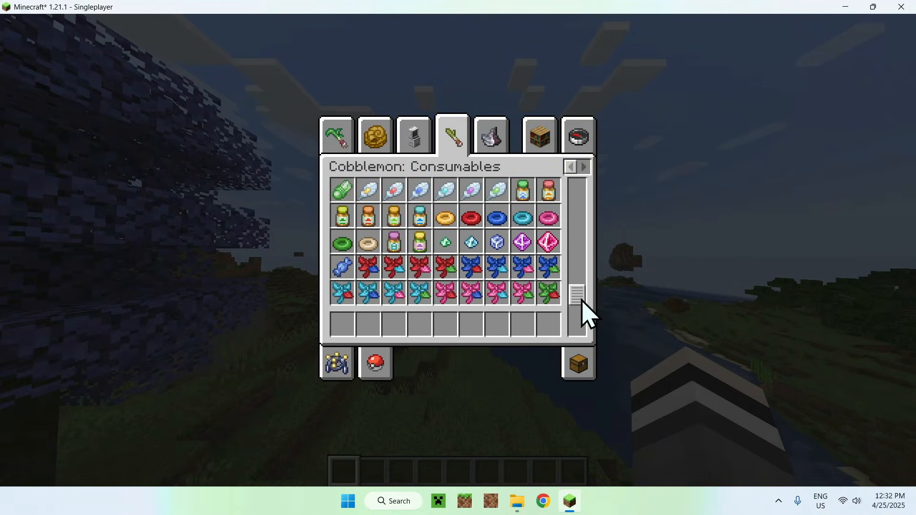
left_click(490, 134)
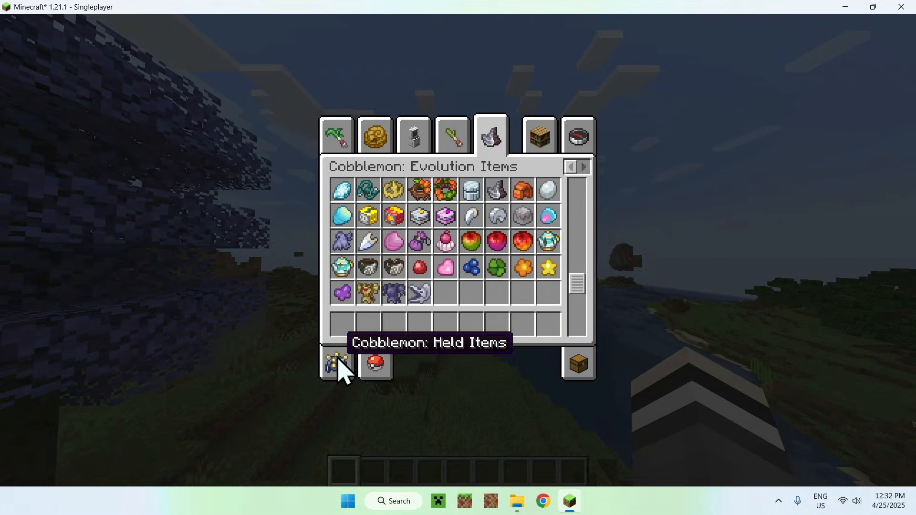
left_click(336, 363)
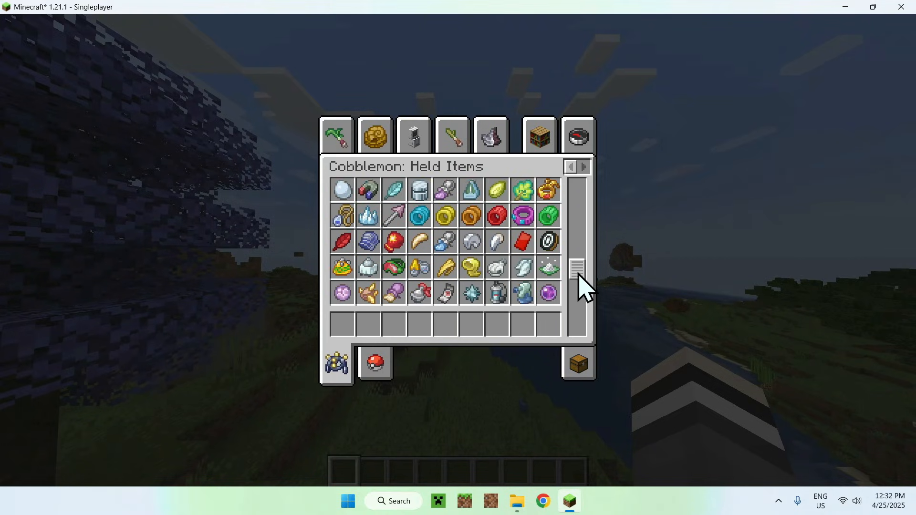
left_click(375, 363)
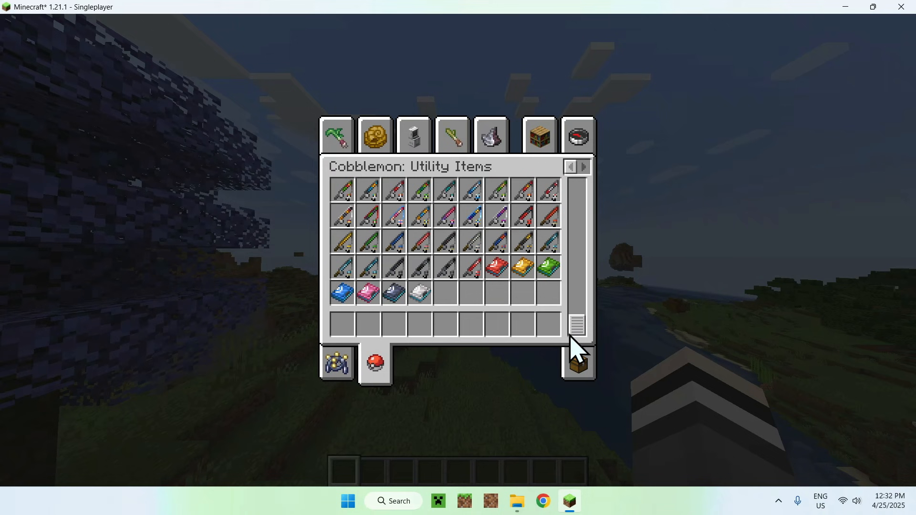
key("Escape")
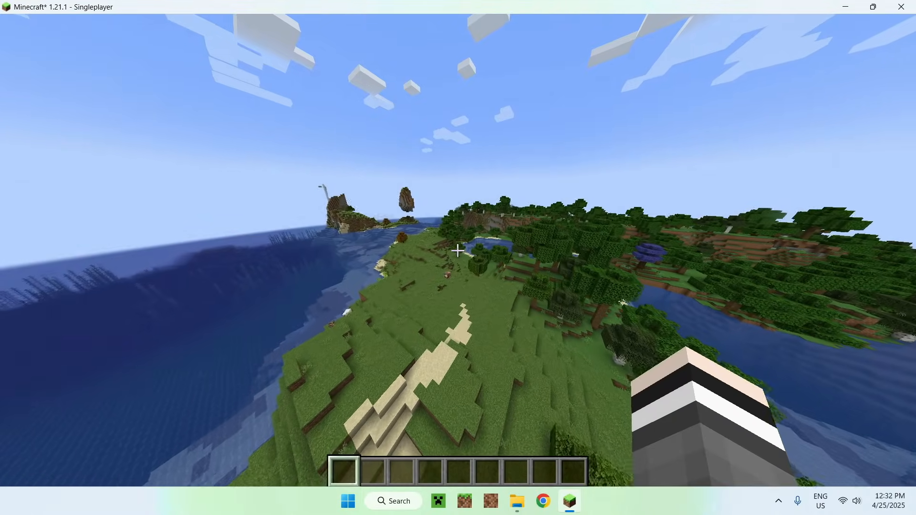
mouse_move(458, 251)
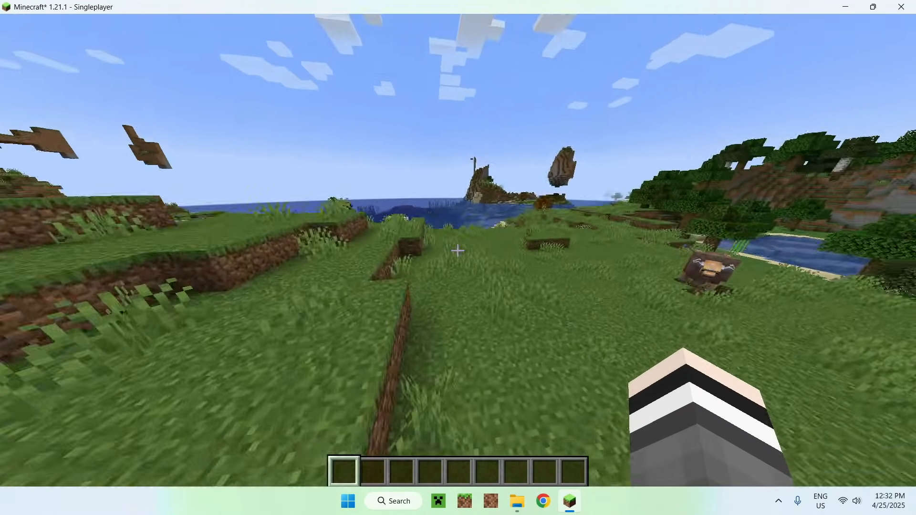